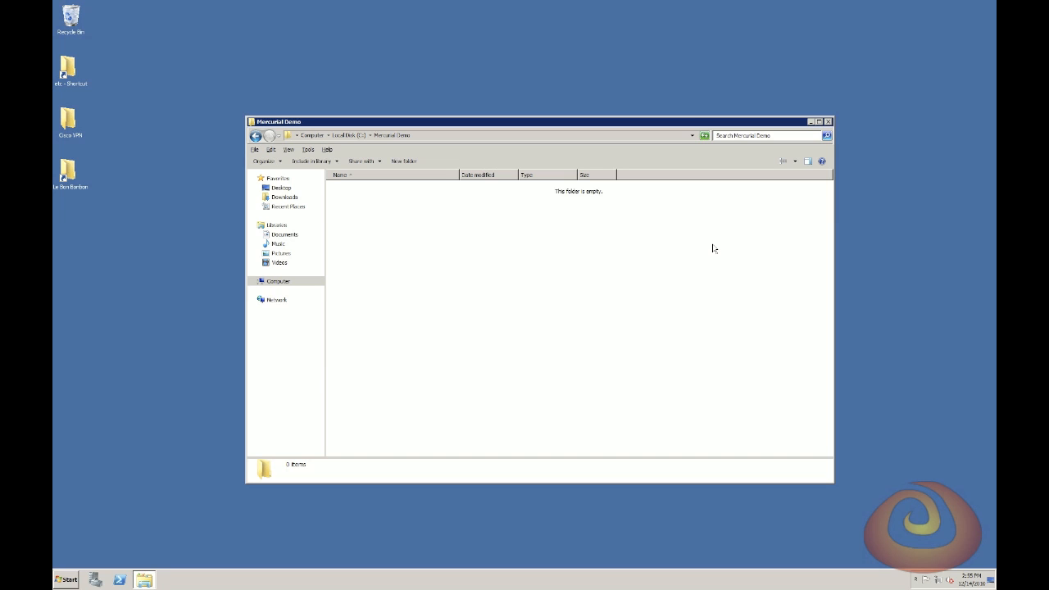
pyautogui.moveTo(704, 249)
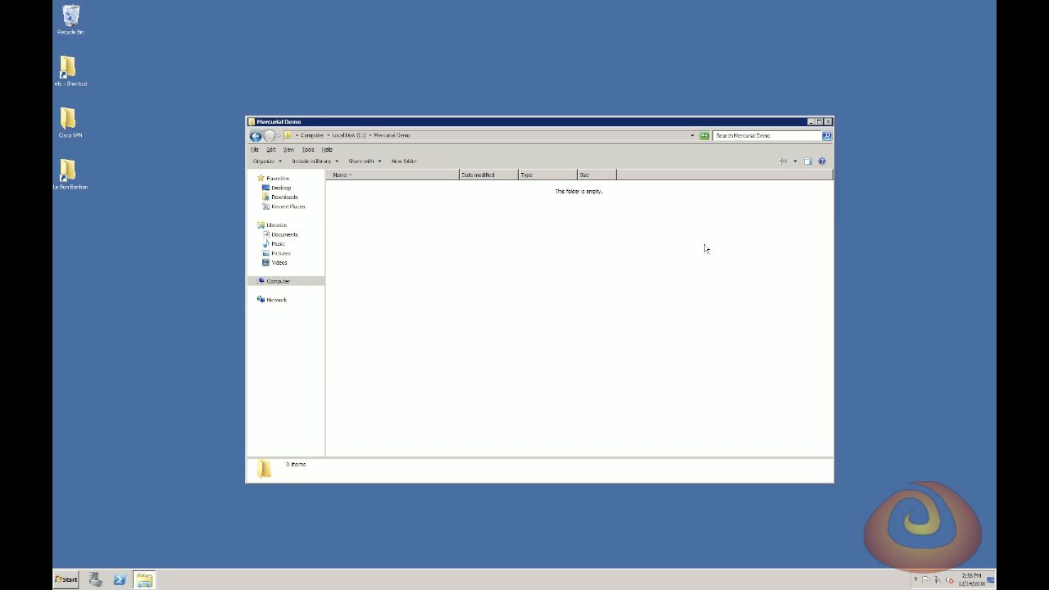
pyautogui.moveTo(408, 144)
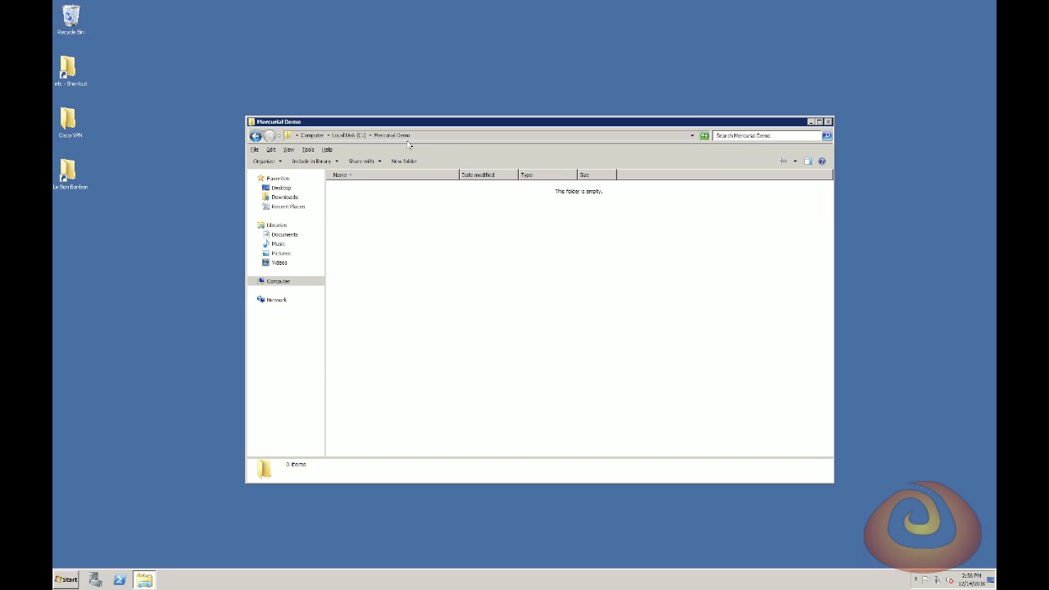
pyautogui.moveTo(399, 226)
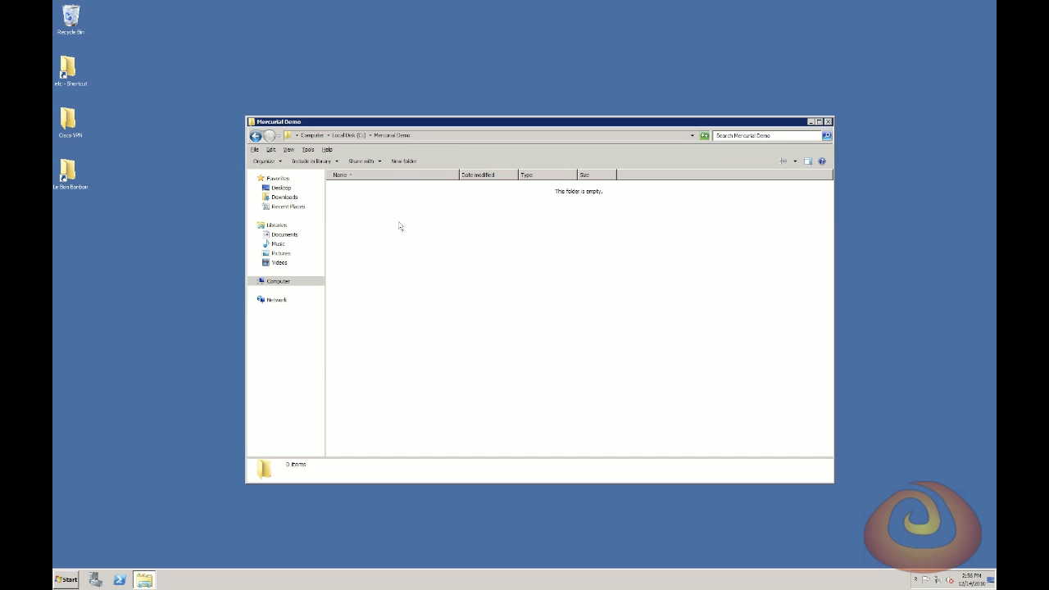
# Create a new folder inside the empty Mercurial Demo folder.
pyautogui.rightClick(399, 226)
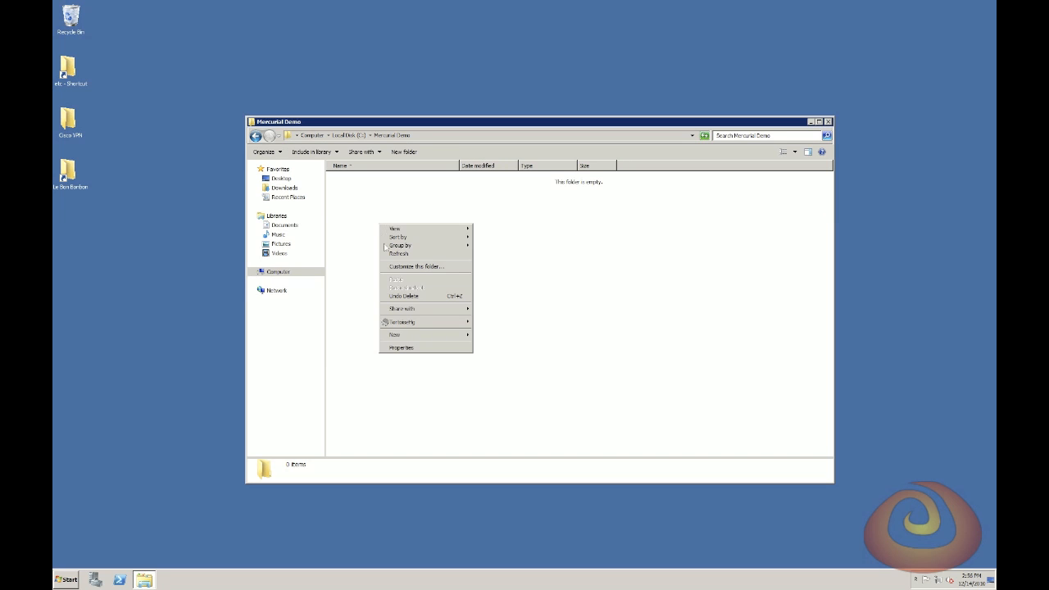
pyautogui.moveTo(393, 335)
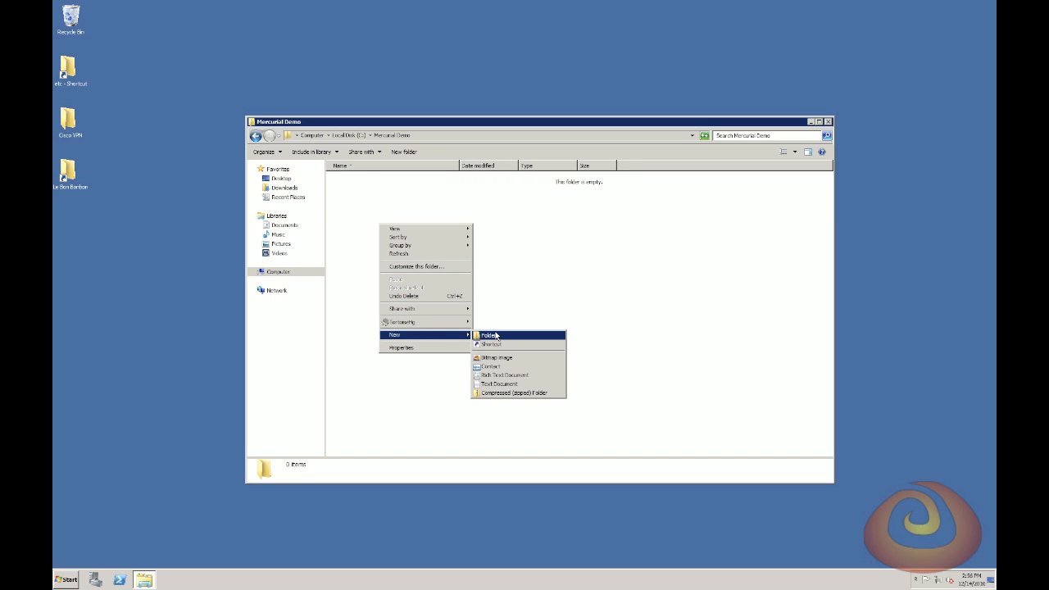
pyautogui.click(485, 335)
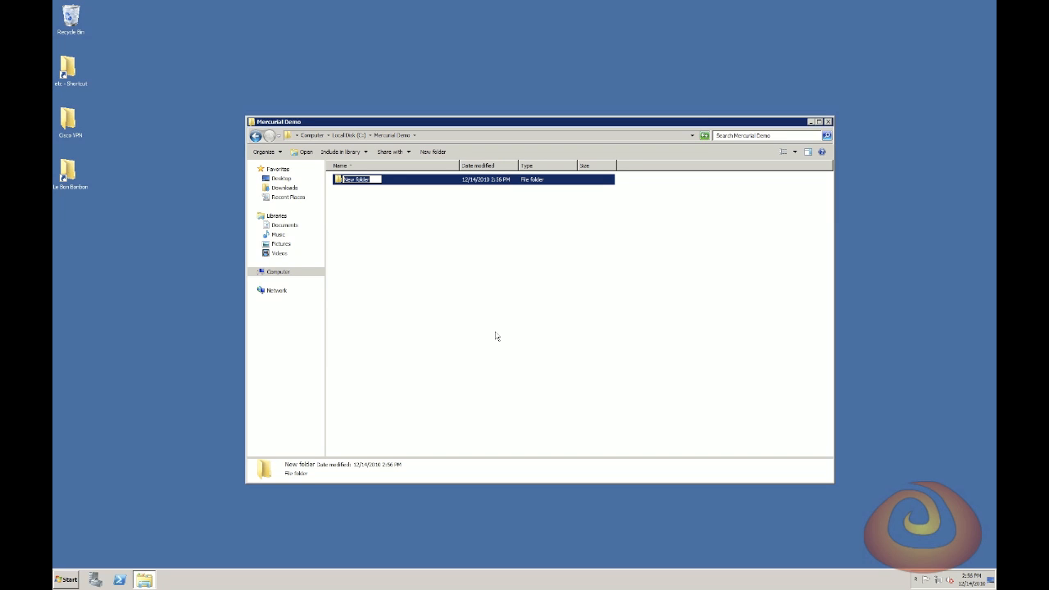
# Name the folder Project and create a Mercurial repository in it via TortoiseHg.
pyautogui.rightClick(352, 179)
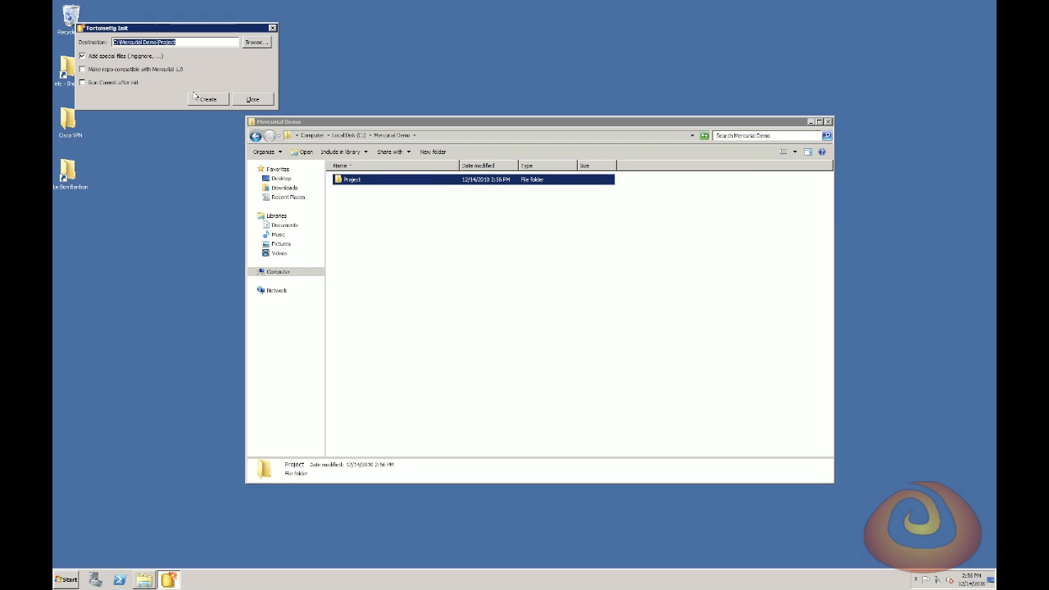
pyautogui.rightClick(351, 179)
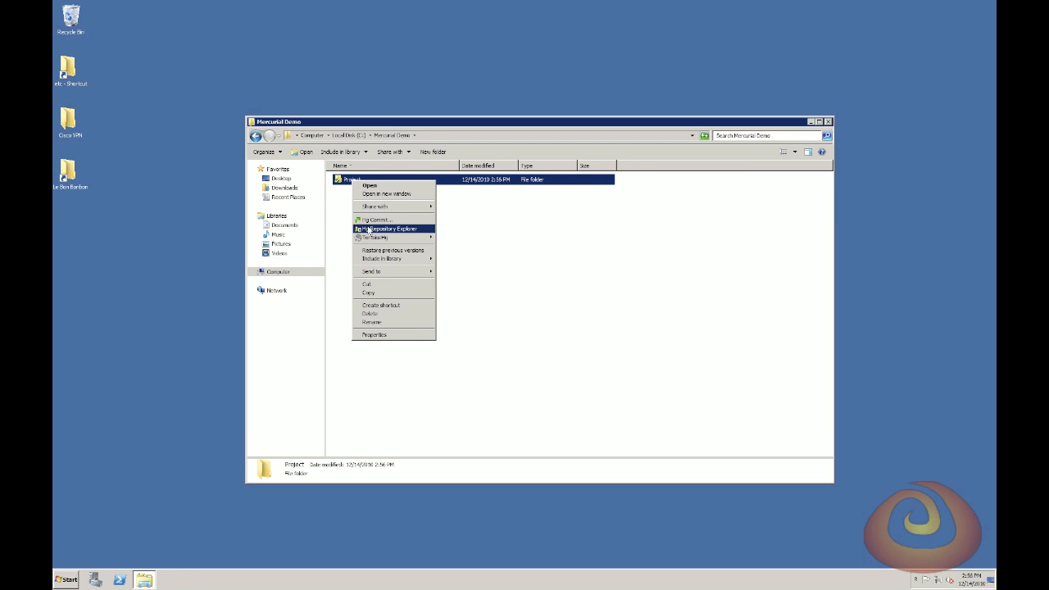
pyautogui.click(376, 218)
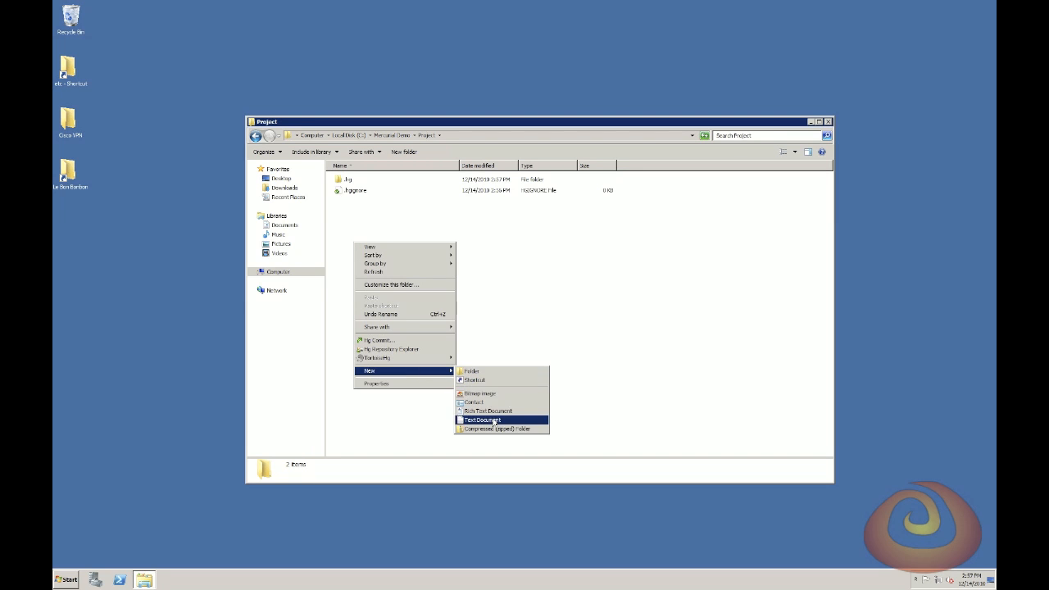
# Add a new text document named Peanut Butter Cup inside the Project repository.
pyautogui.click(481, 420)
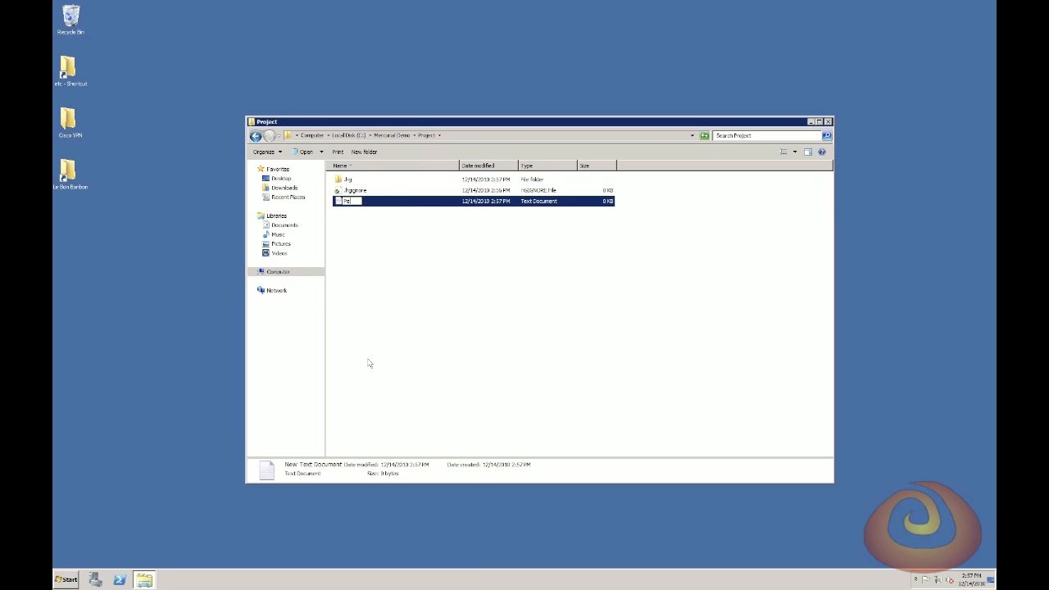
pyautogui.write('Peanut Butter Cup')
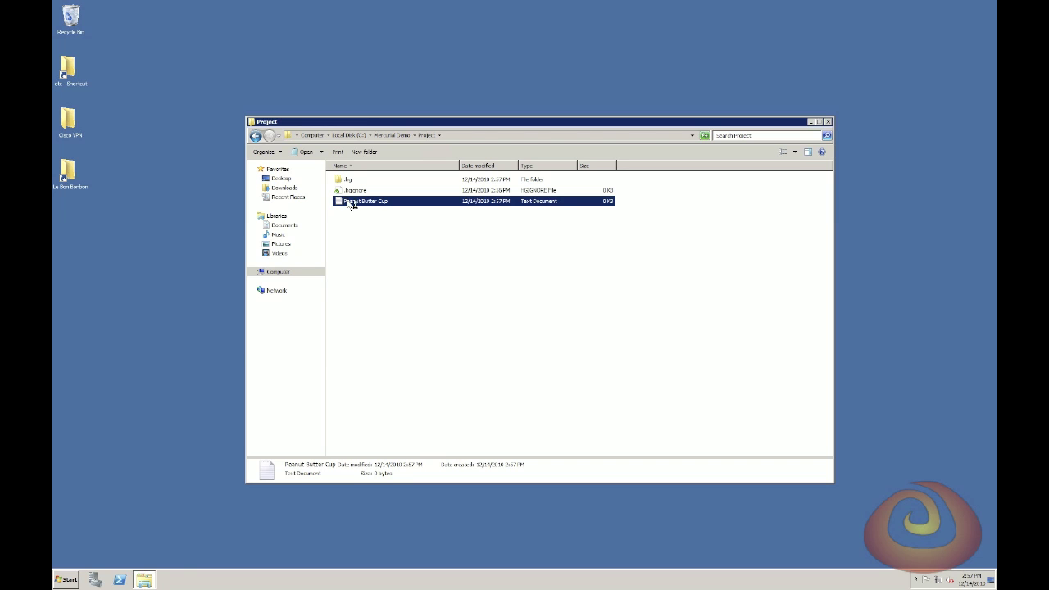
# Write the peanut butter and chocolate ingredients and dipping directions into Peanut Butter Cup, save and close.
pyautogui.doubleClick(364, 200)
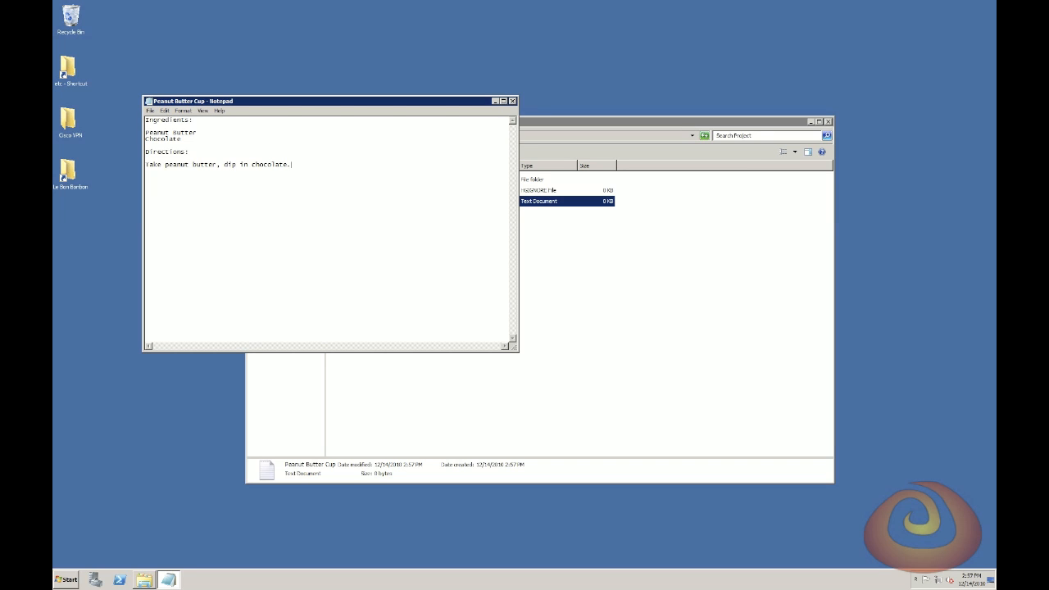
pyautogui.click(151, 111)
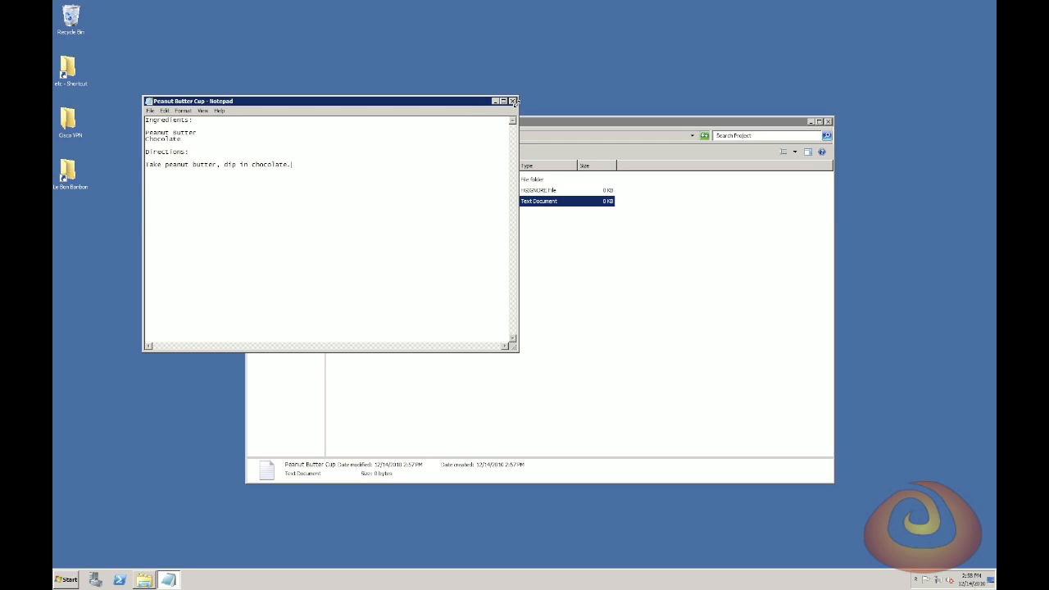
pyautogui.click(513, 102)
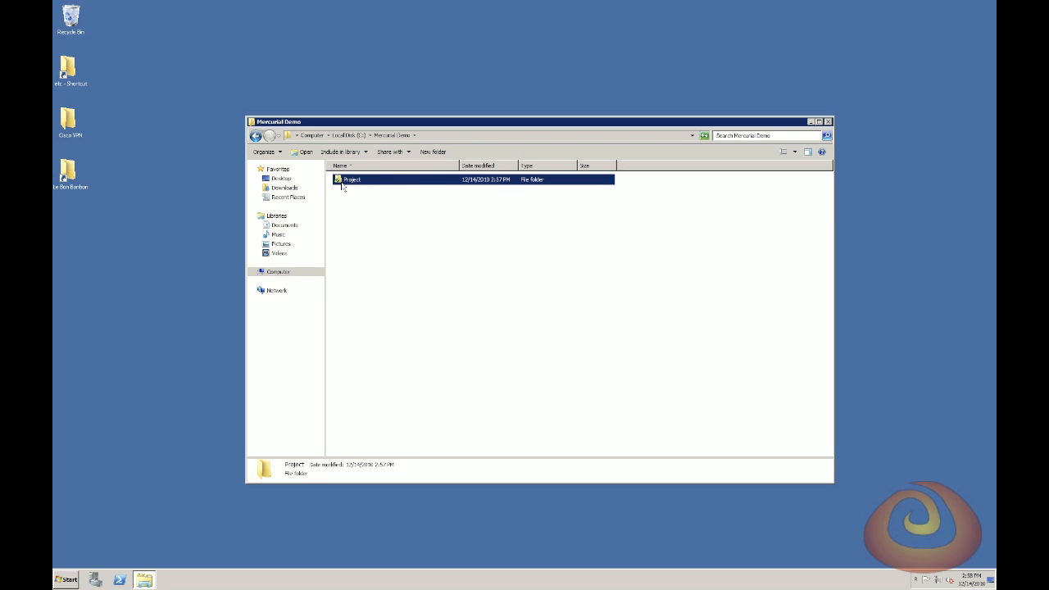
pyautogui.moveTo(374, 233)
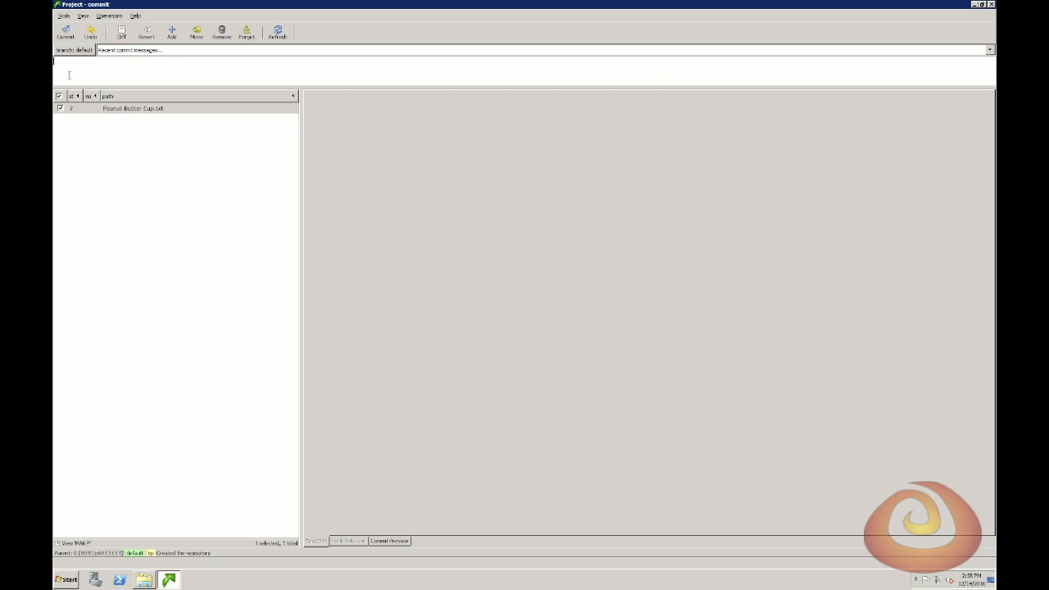
# Commit Peanut Butter Cup.txt to the Project repository.
pyautogui.click(60, 36)
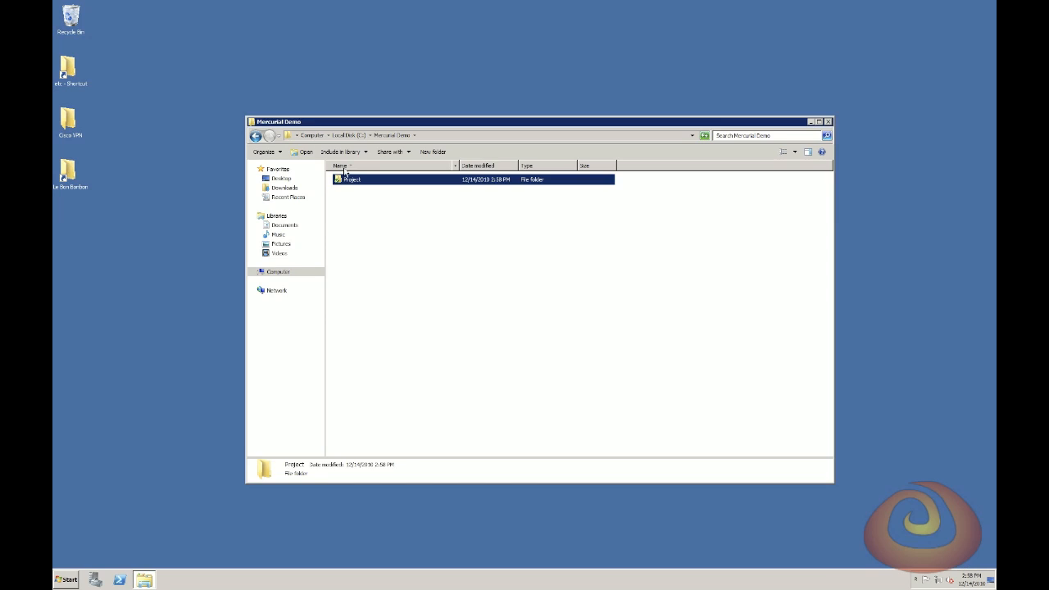
pyautogui.rightClick(351, 179)
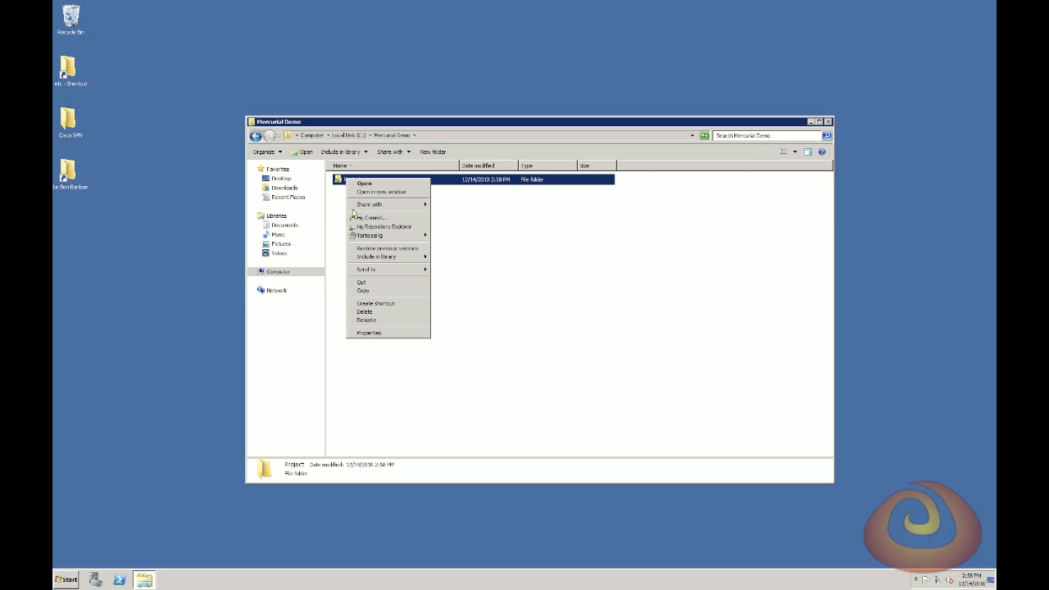
pyautogui.click(380, 226)
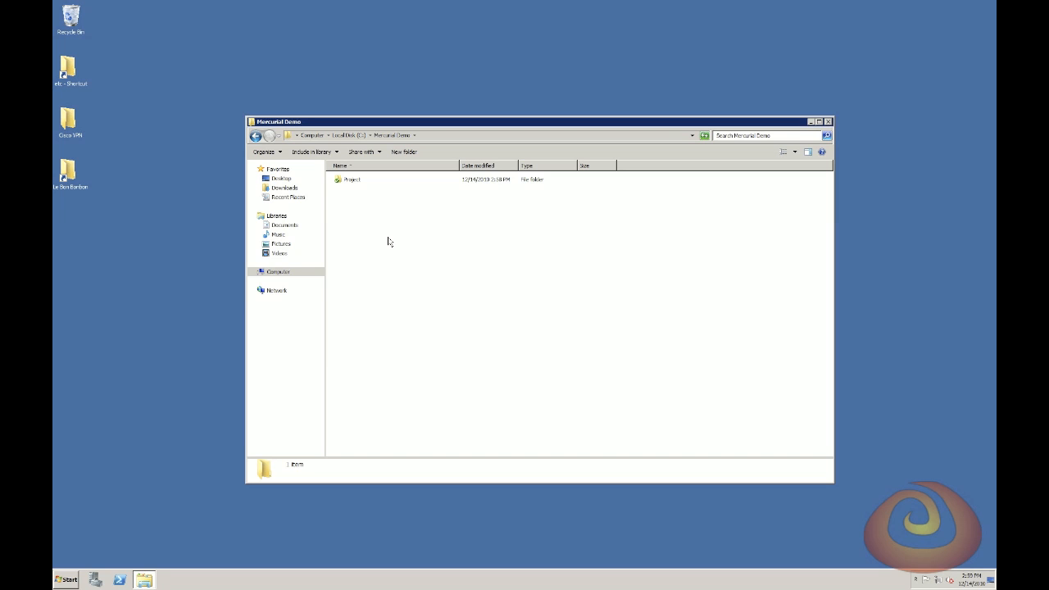
# Create a folder named Project Experiment beside Project.
pyautogui.rightClick(388, 241)
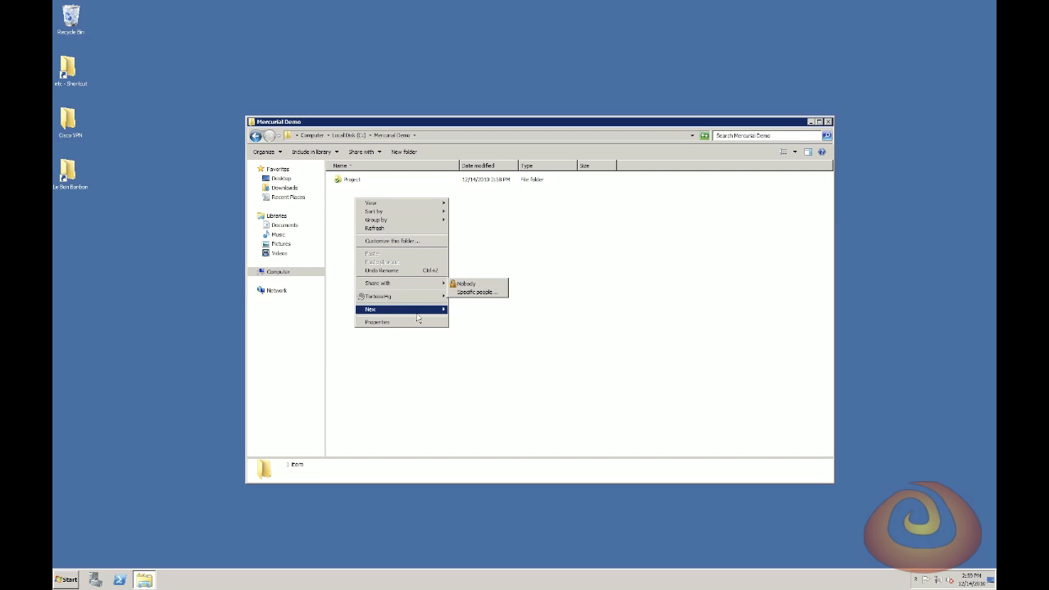
pyautogui.click(369, 308)
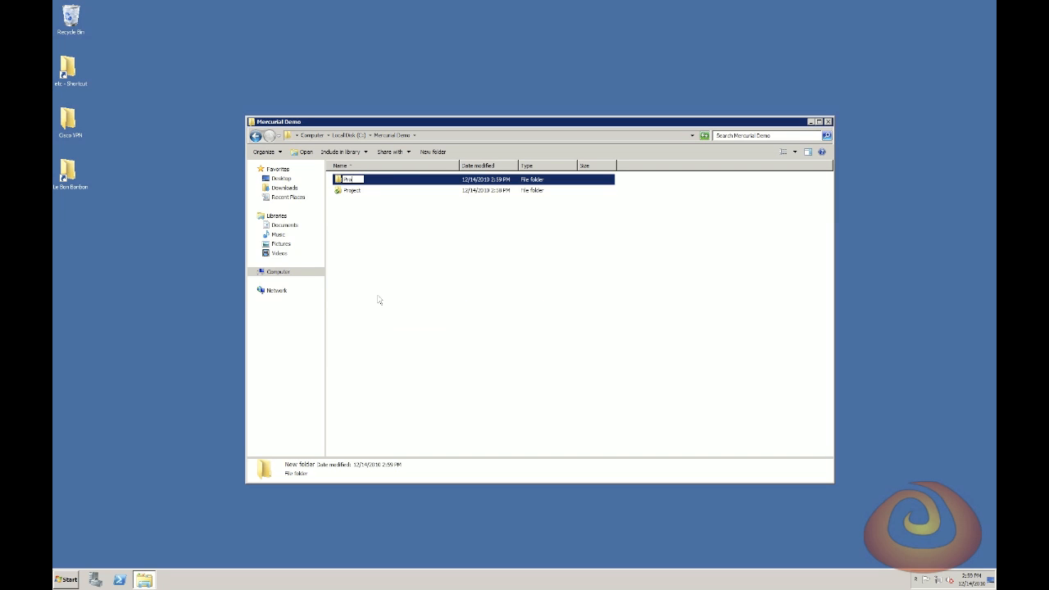
pyautogui.write('Project Experiment')
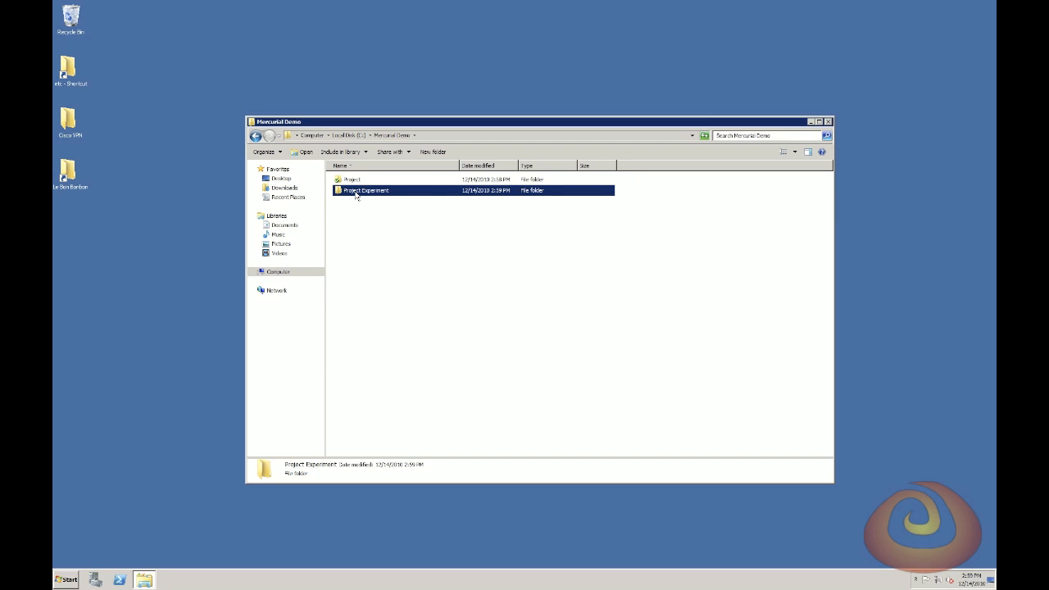
# Clone the Project repository into Project Experiment via TortoiseHg.
pyautogui.rightClick(364, 190)
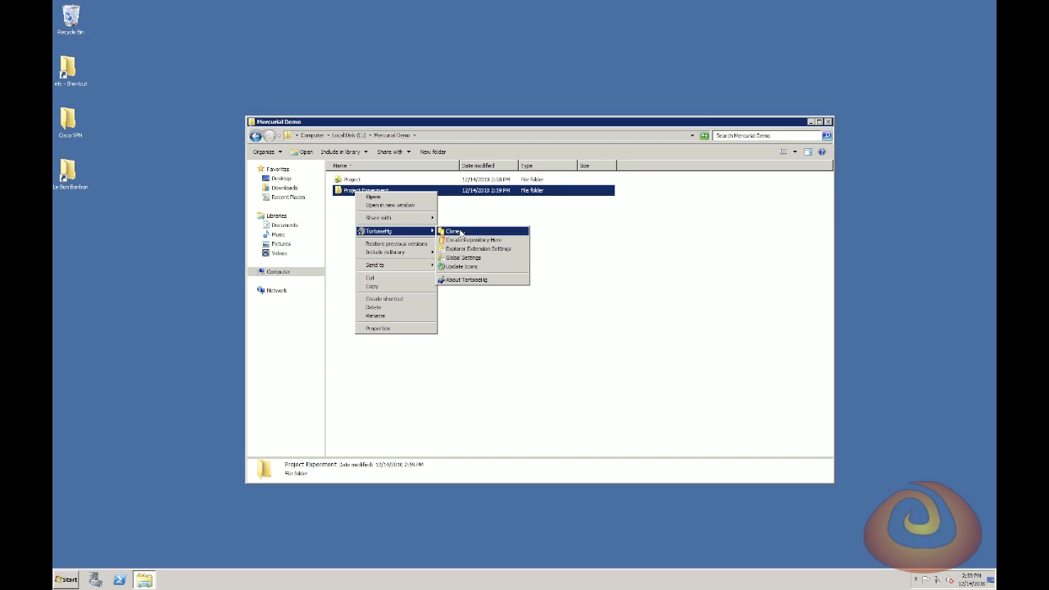
pyautogui.click(449, 229)
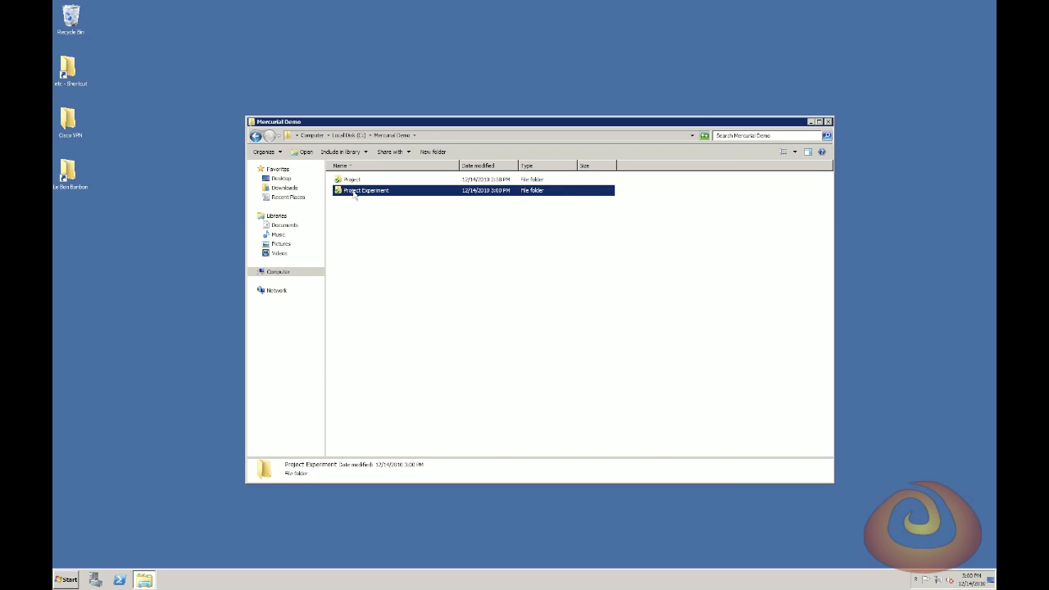
# Edit the cloned Peanut Butter Cup recipe to add 'and mix with powdered sugar'.
pyautogui.doubleClick(363, 190)
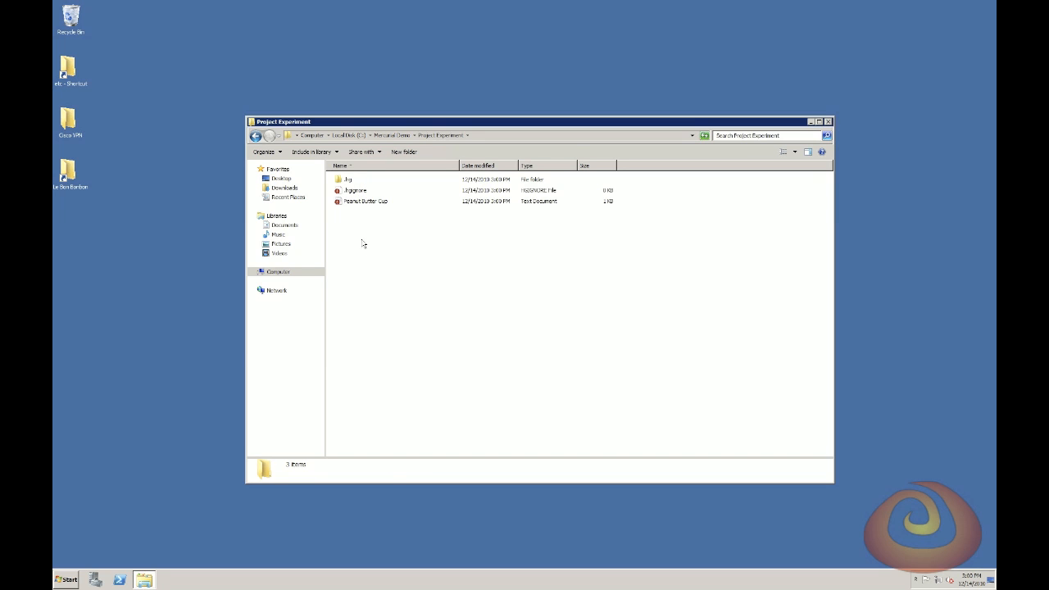
pyautogui.doubleClick(357, 200)
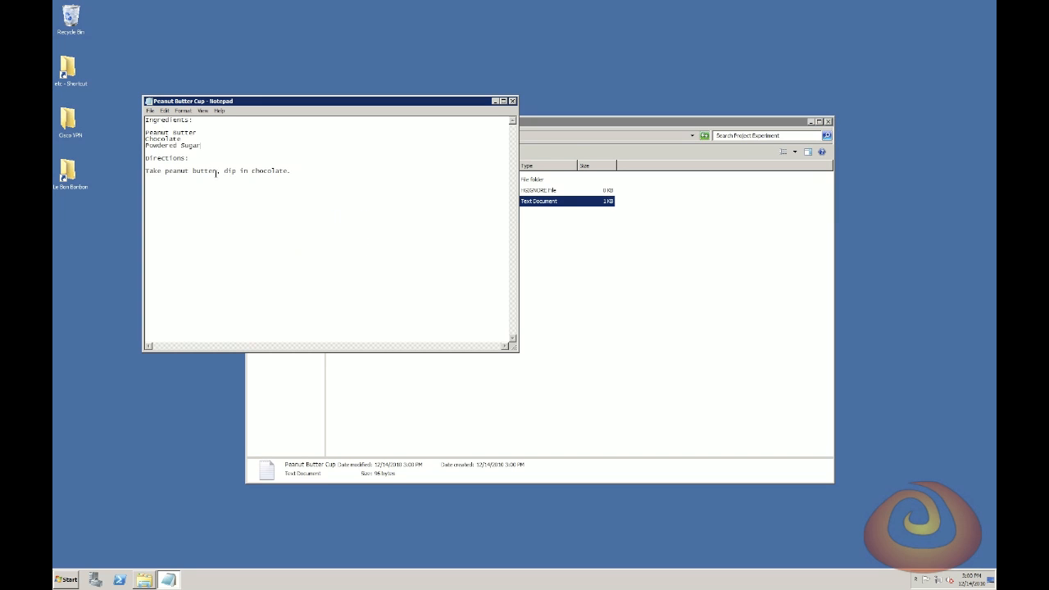
pyautogui.write('and mix with powdered sugar')
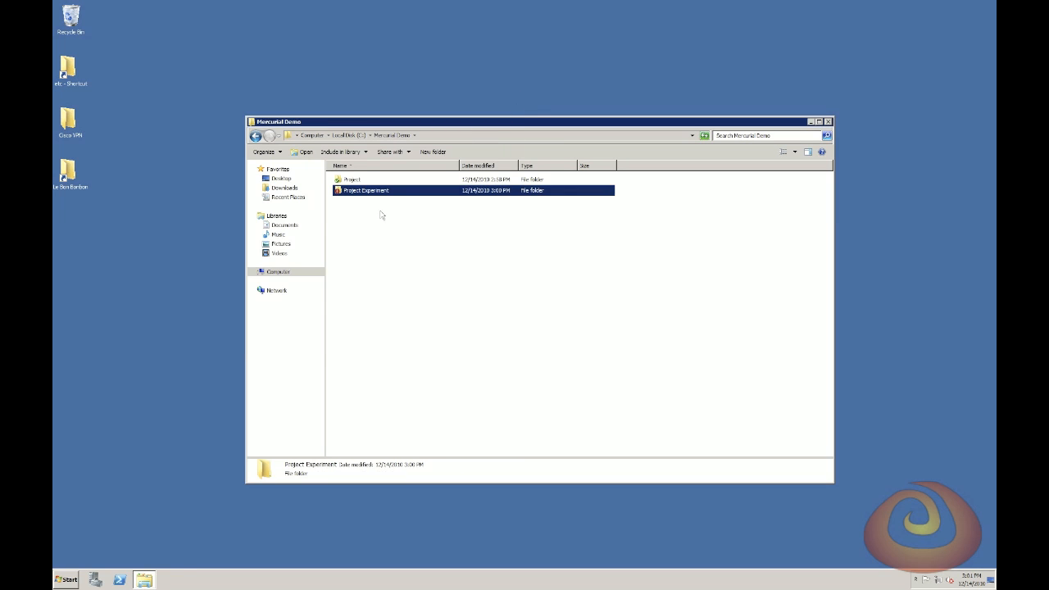
# Commit the 'sweetened the peanut butter' change in Project Experiment.
pyautogui.rightClick(366, 190)
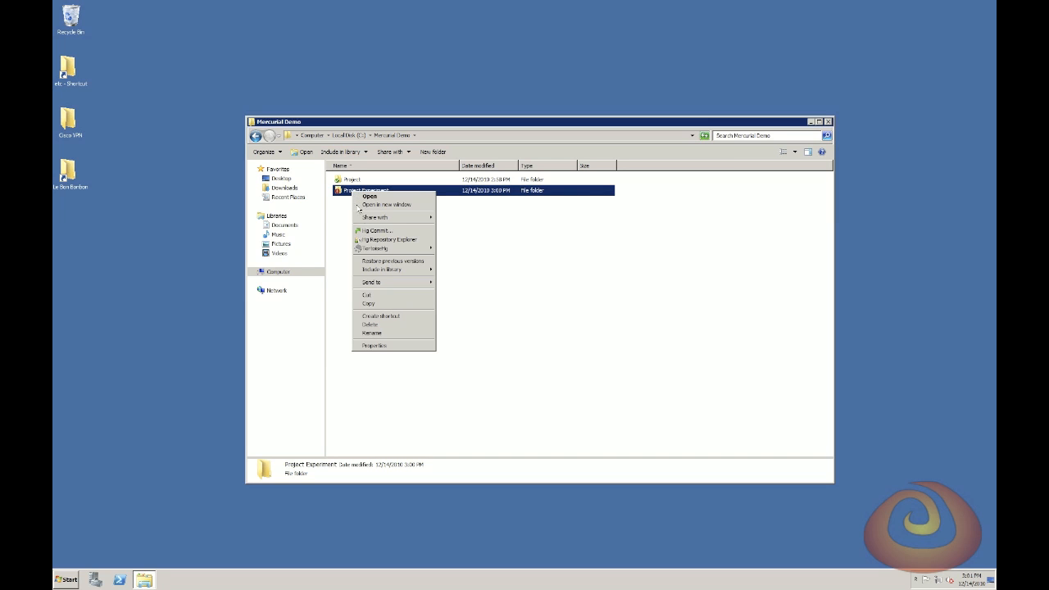
pyautogui.click(367, 229)
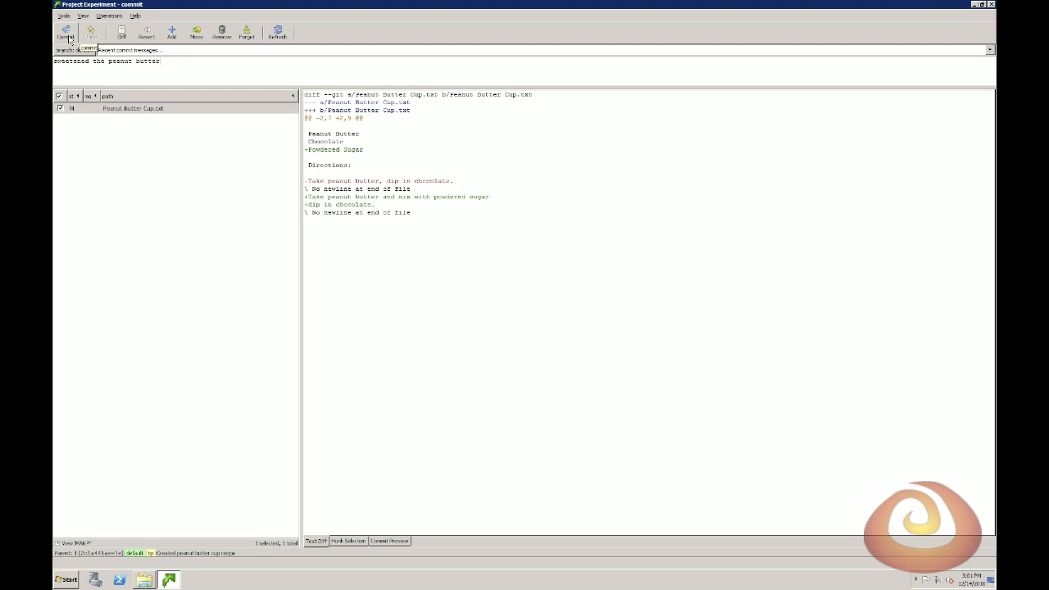
pyautogui.click(64, 34)
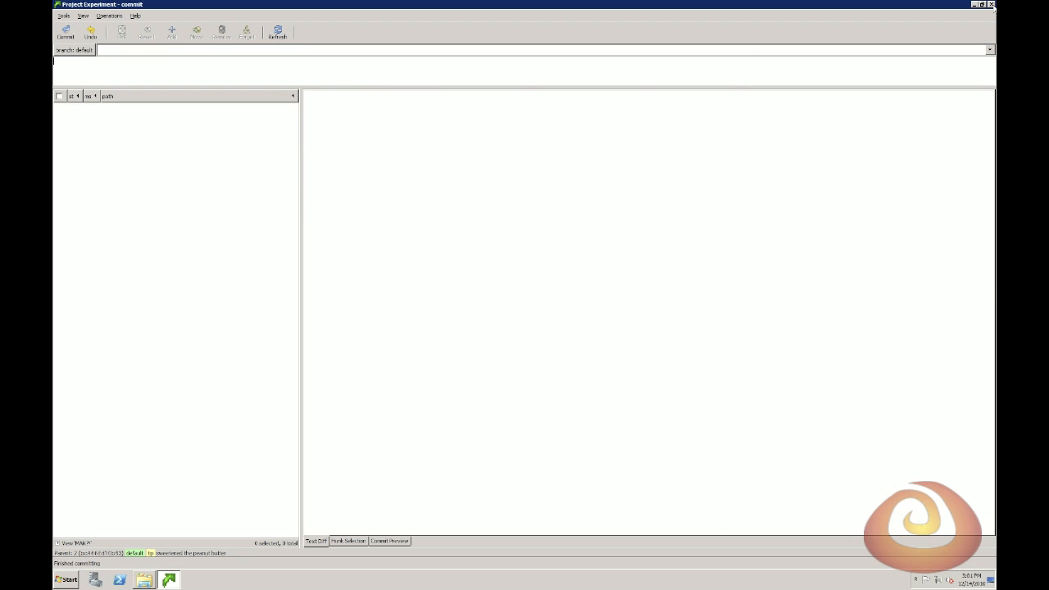
pyautogui.rightClick(368, 190)
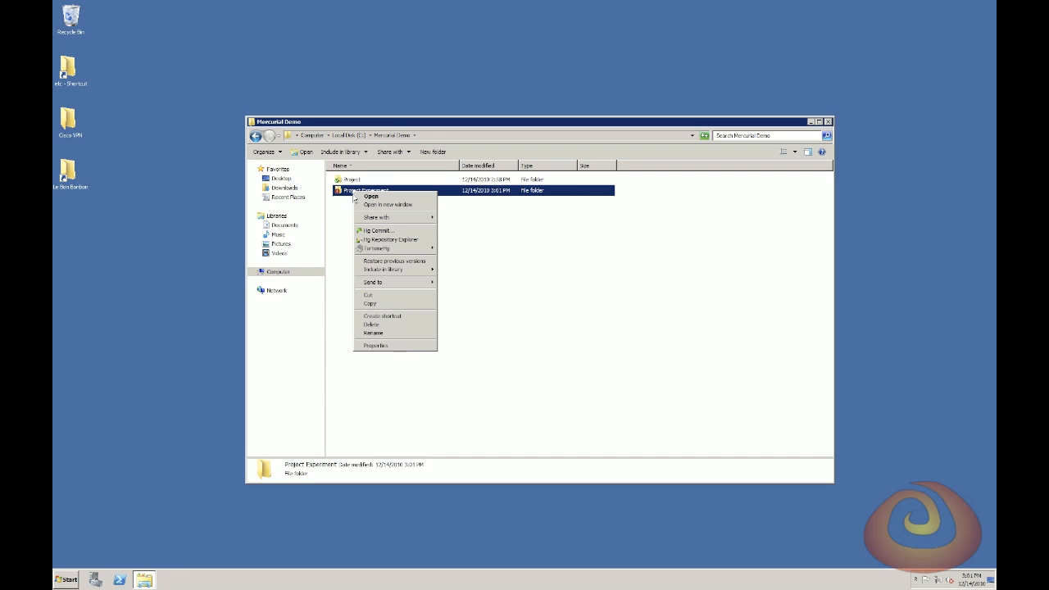
pyautogui.click(383, 242)
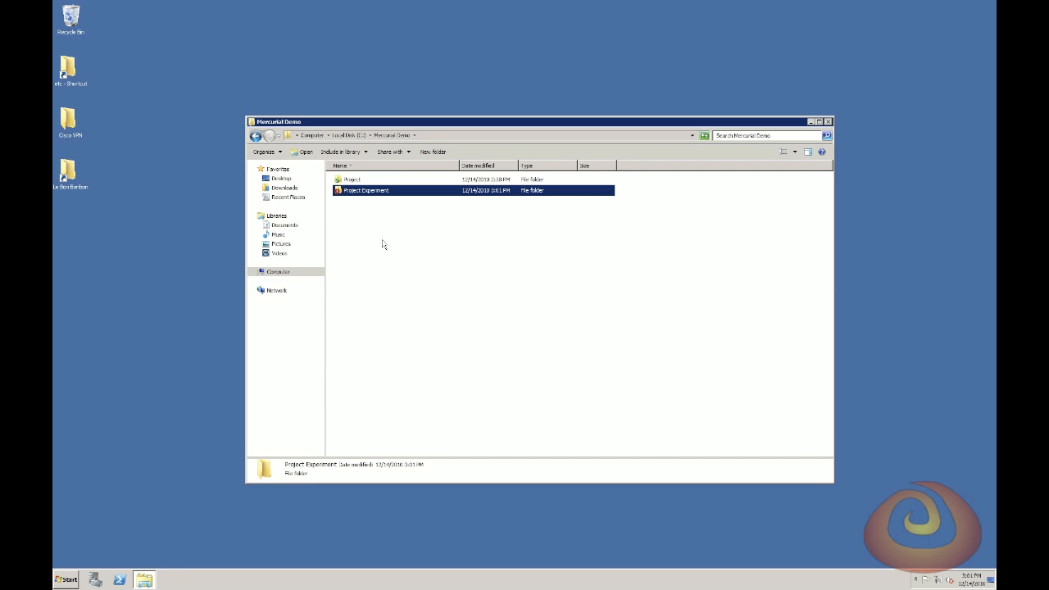
pyautogui.doubleClick(363, 190)
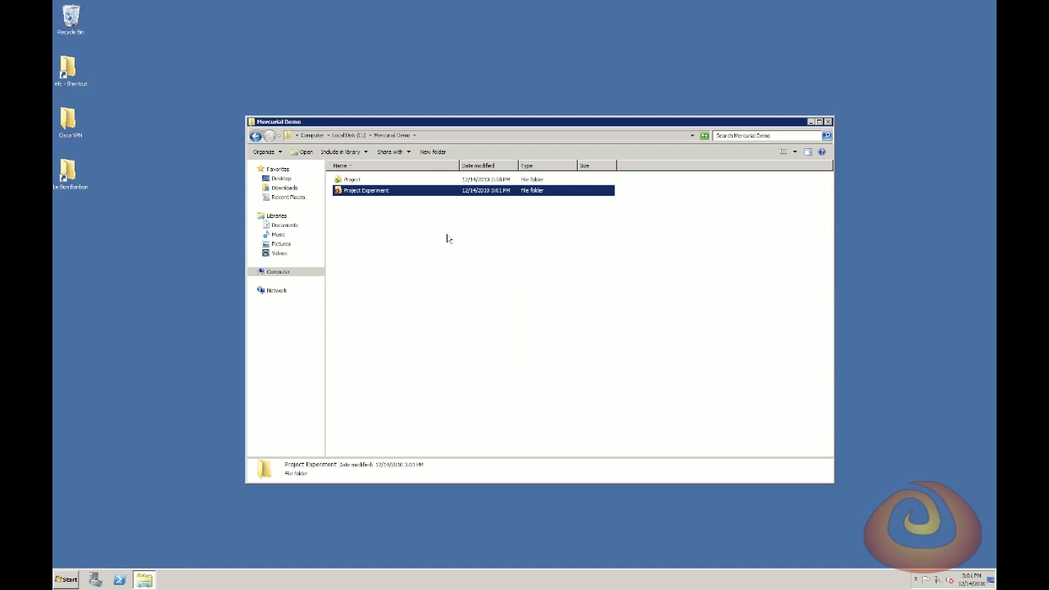
pyautogui.rightClick(352, 179)
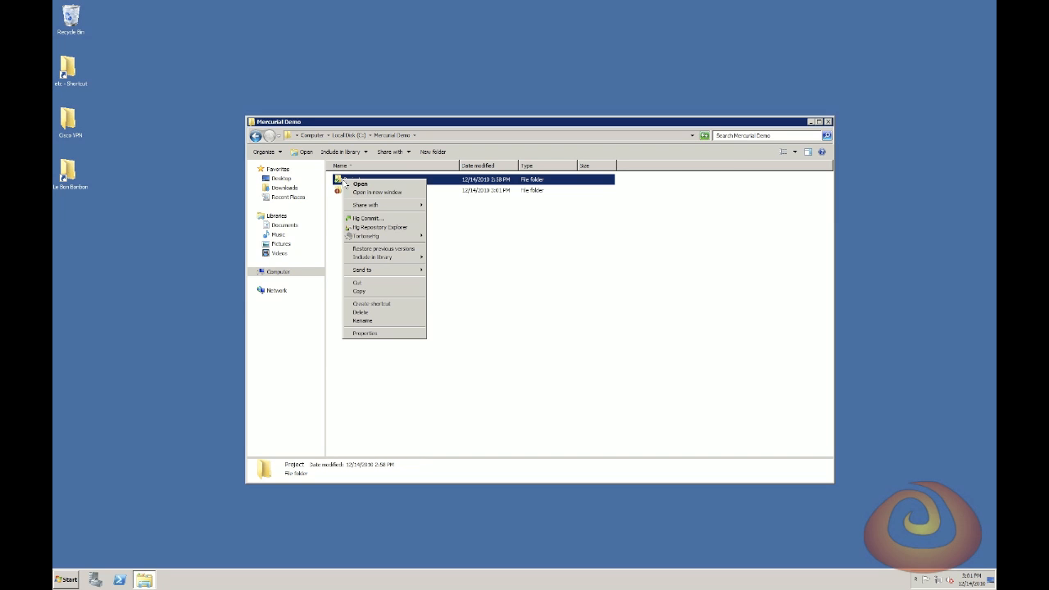
pyautogui.moveTo(380, 227)
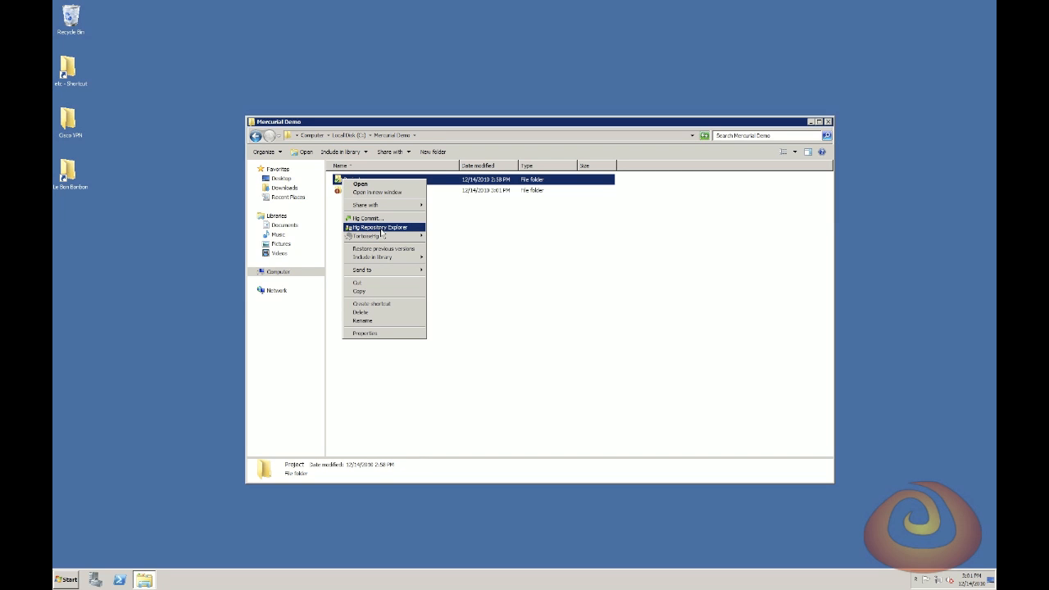
pyautogui.click(380, 226)
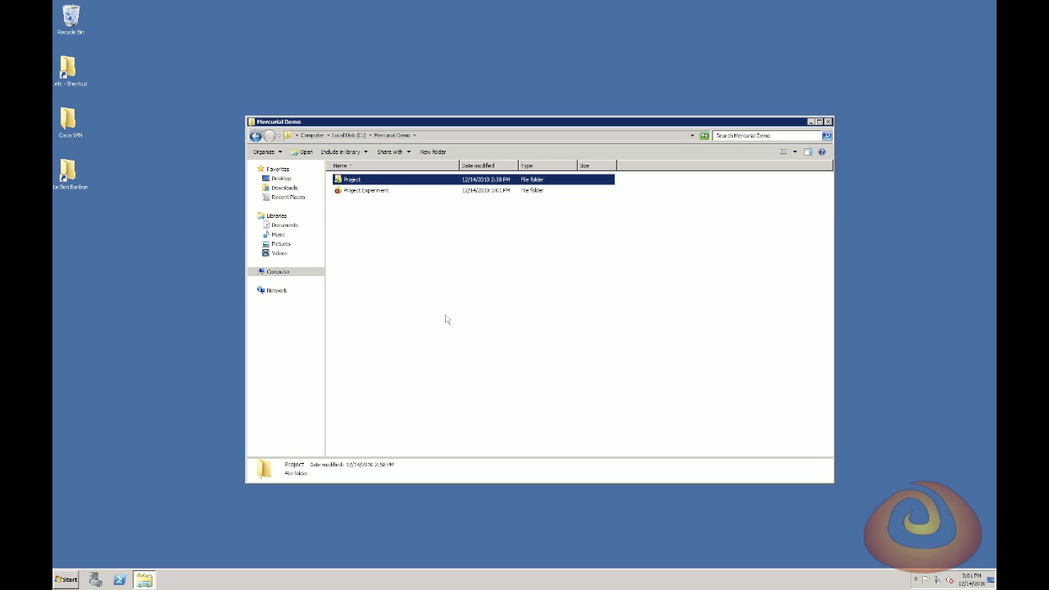
pyautogui.moveTo(347, 196)
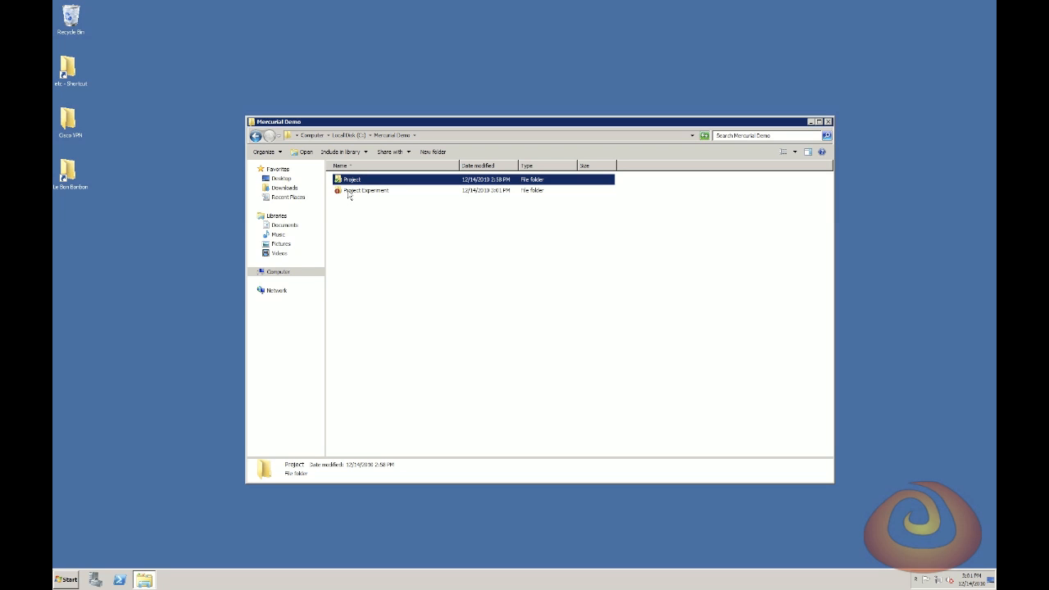
# Delete the Project Experiment folder, confirming it goes to the Recycle Bin.
pyautogui.click(365, 190)
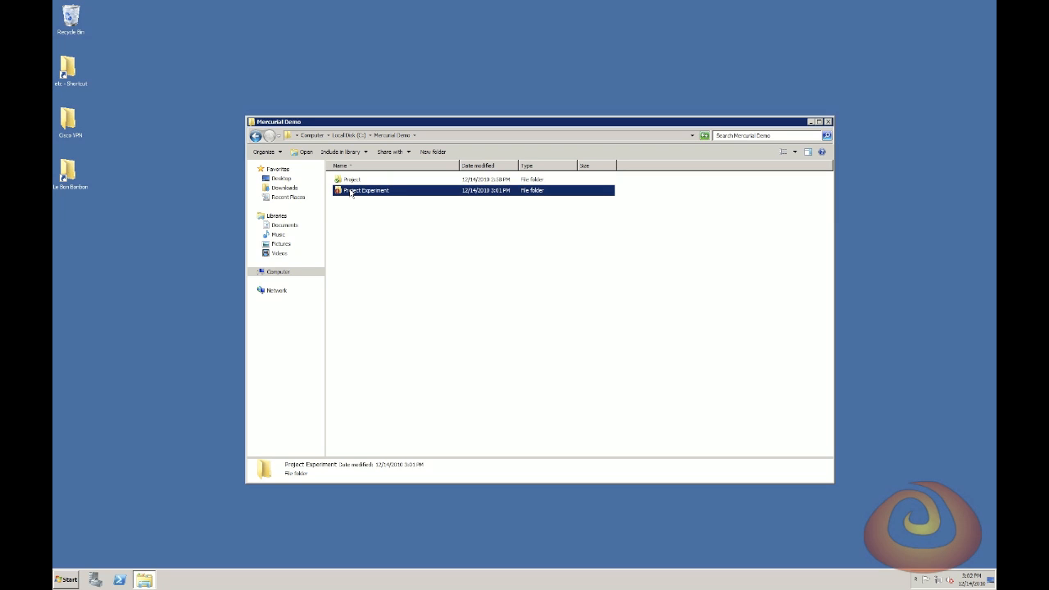
pyautogui.rightClick(354, 190)
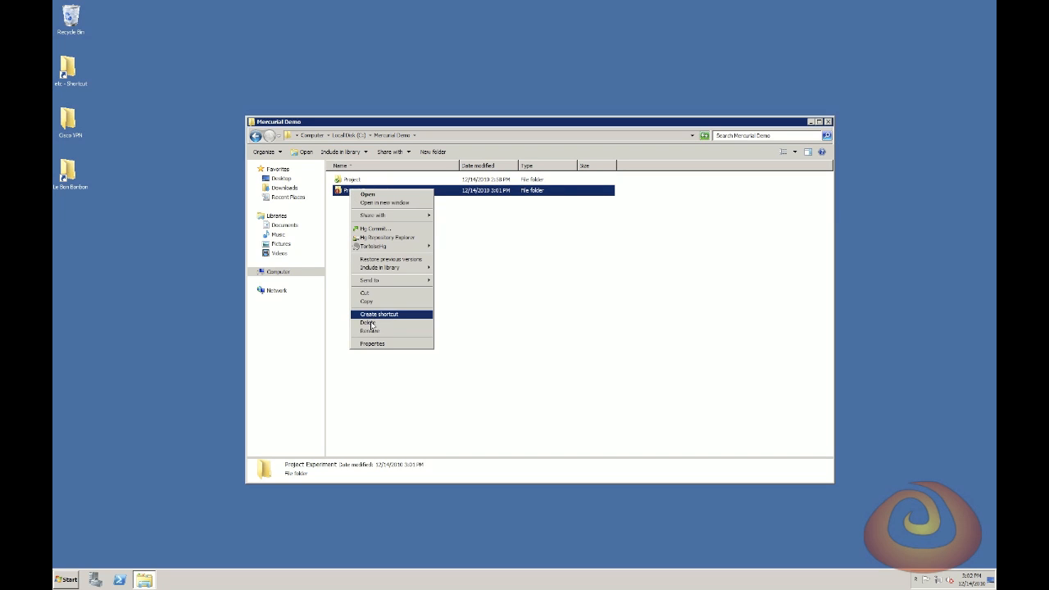
pyautogui.click(366, 322)
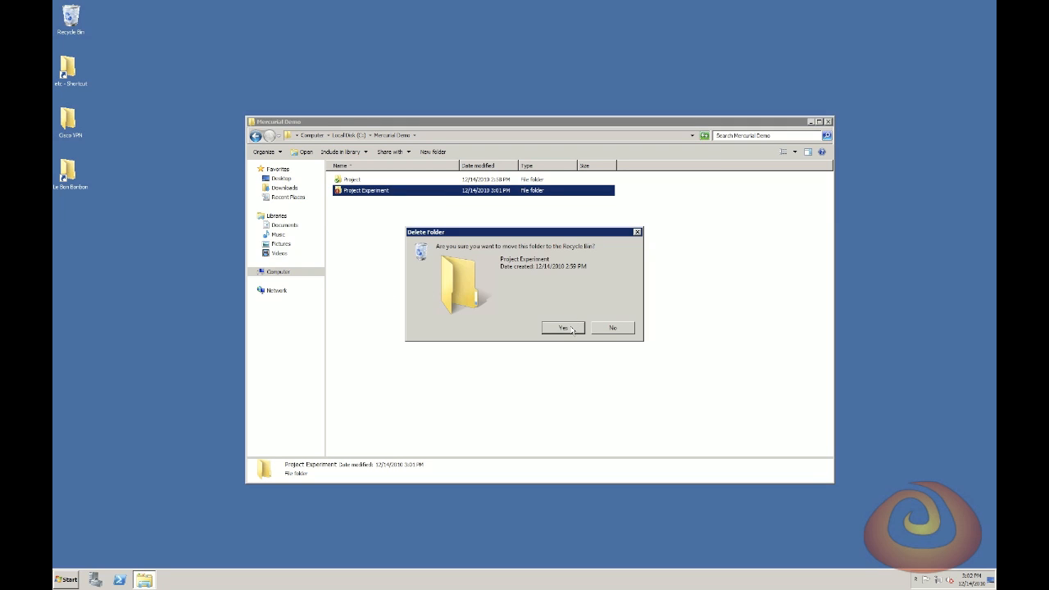
pyautogui.click(560, 328)
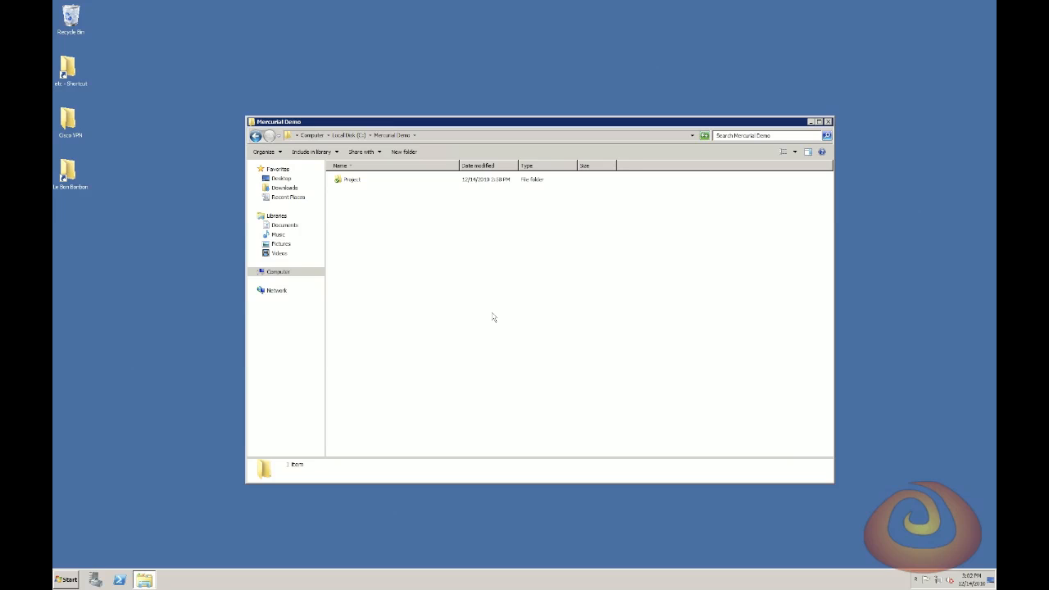
# Reopen the Peanut Butter Cup recipe in Project for editing in Notepad.
pyautogui.doubleClick(352, 178)
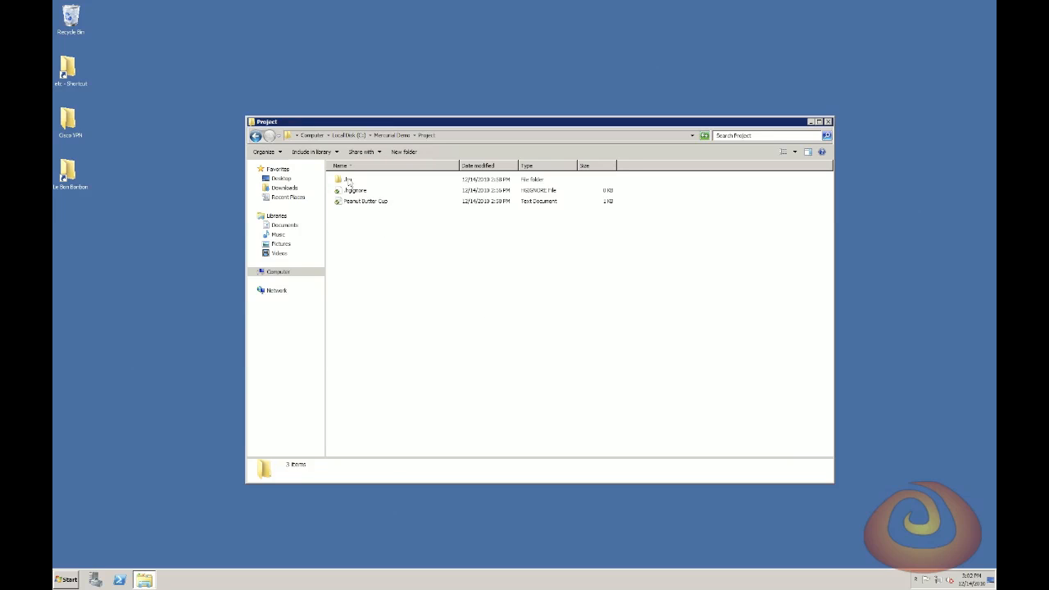
pyautogui.click(367, 199)
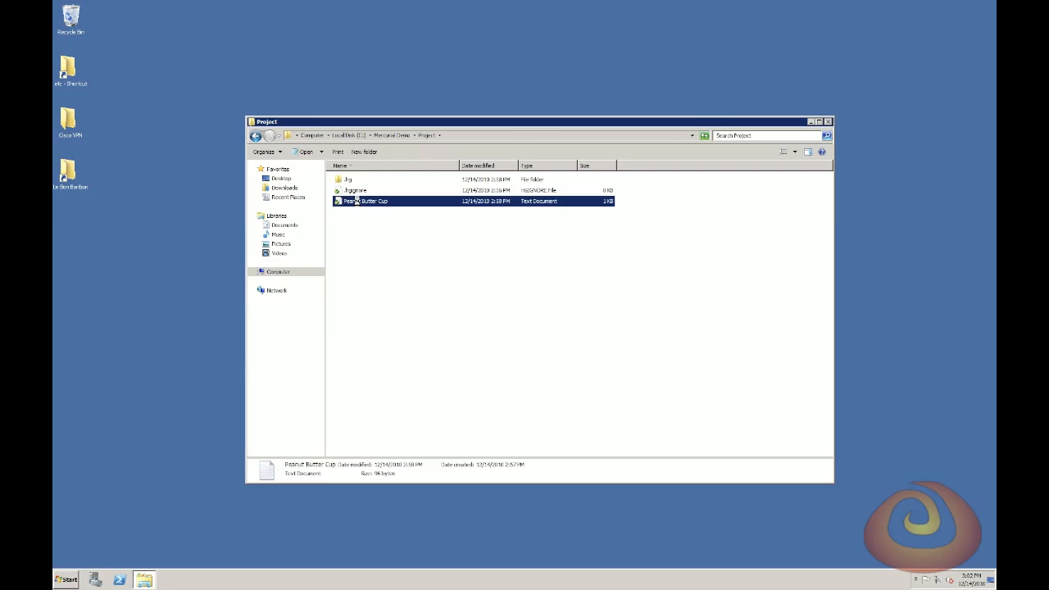
pyautogui.doubleClick(363, 200)
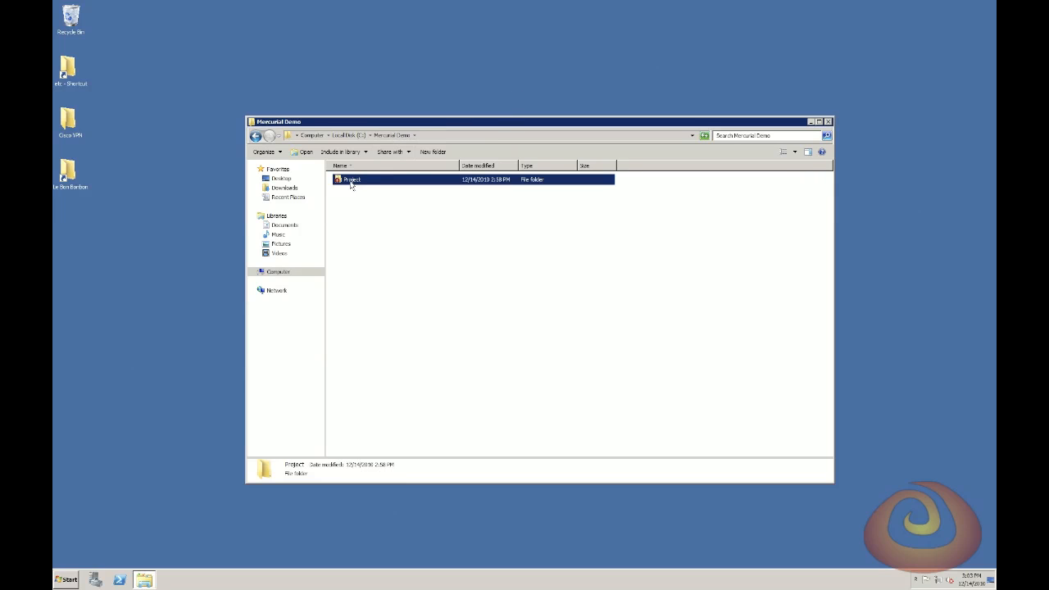
# Commit the sweetened peanut butter change on a new named branch 'Sweeter PB Cup' and confirm its creation.
pyautogui.rightClick(350, 179)
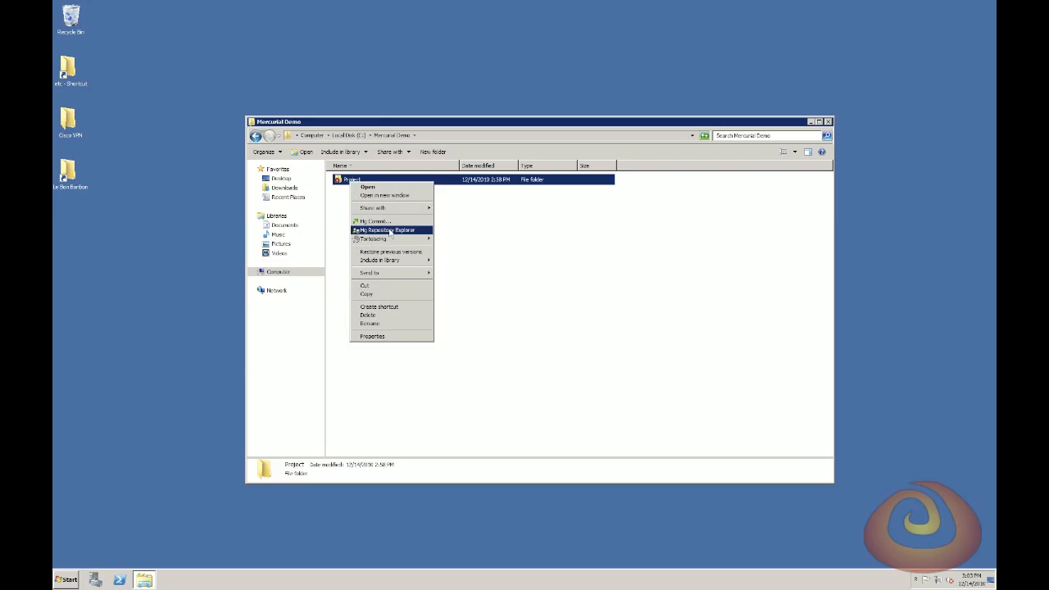
pyautogui.moveTo(380, 219)
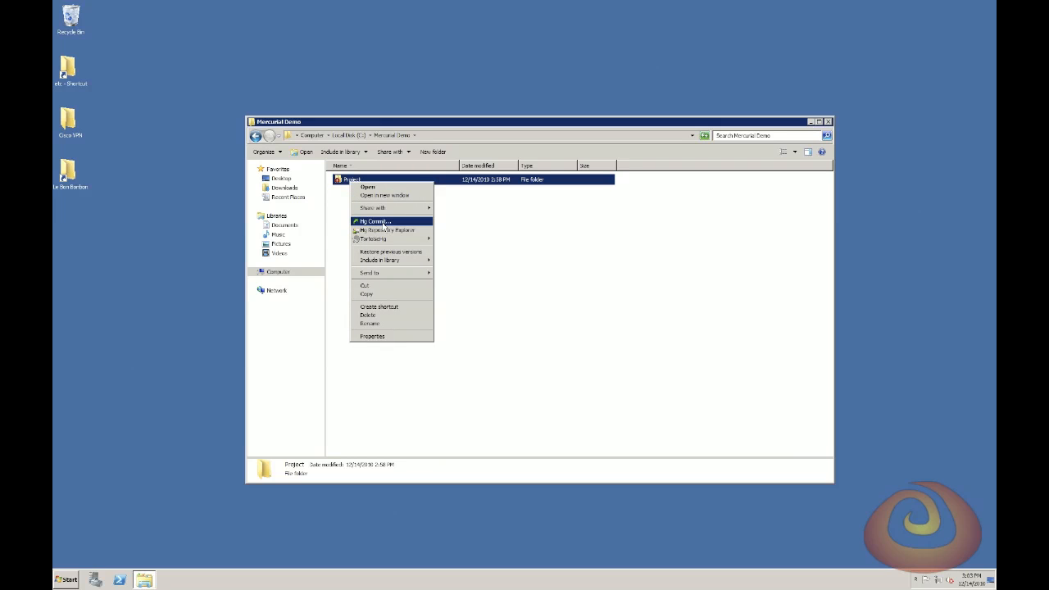
pyautogui.click(371, 221)
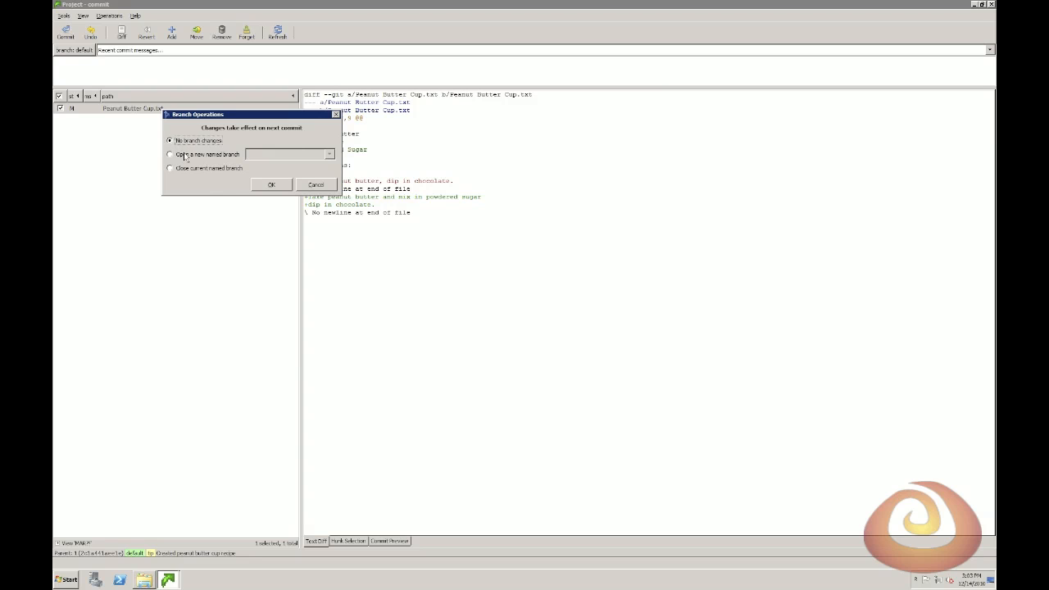
pyautogui.click(169, 154)
pyautogui.write('Sweeter PB Cup')
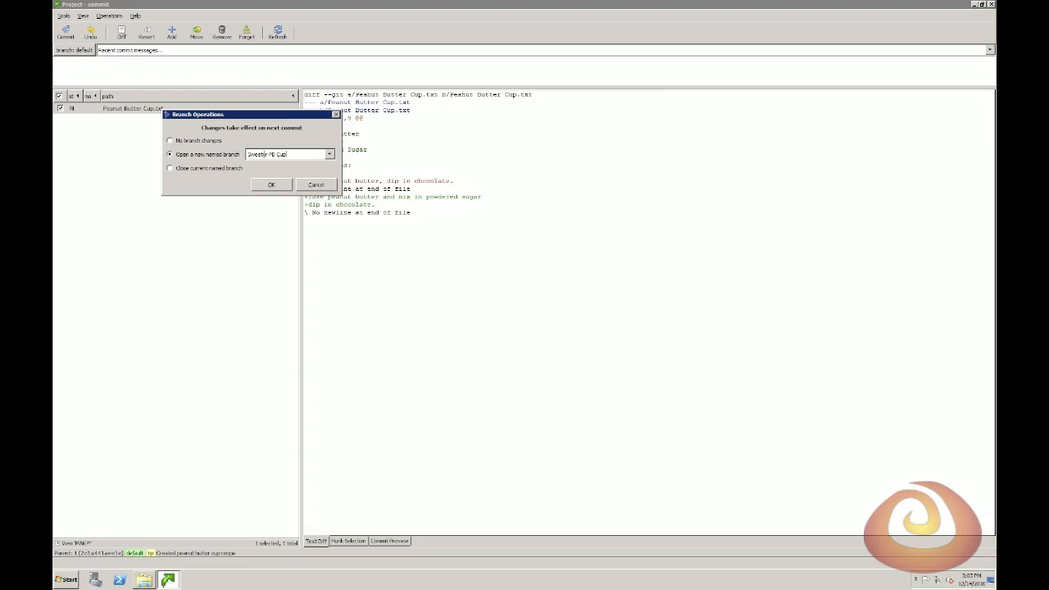
pyautogui.click(272, 184)
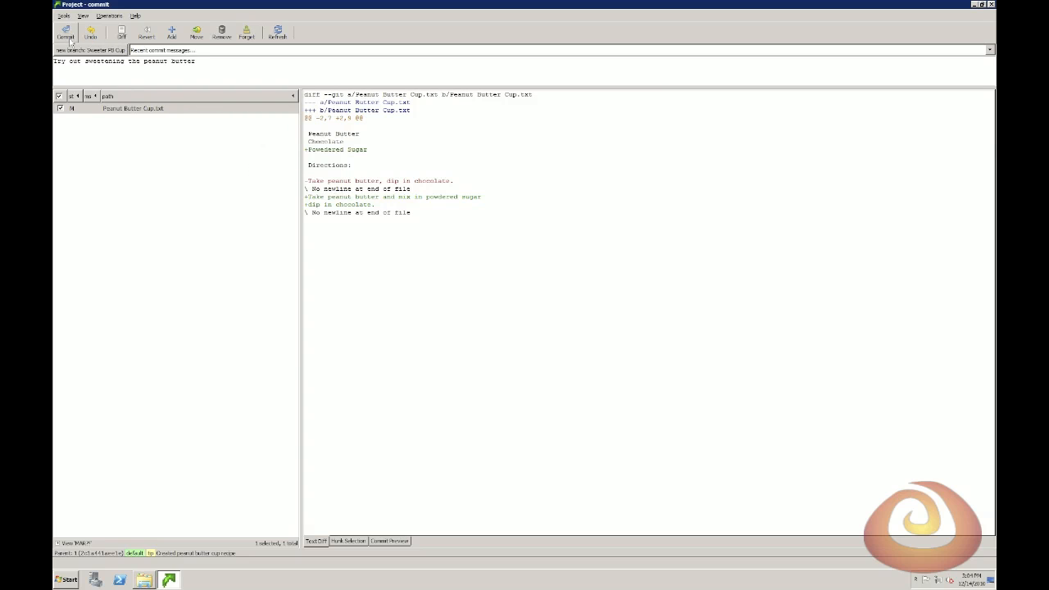
pyautogui.click(61, 37)
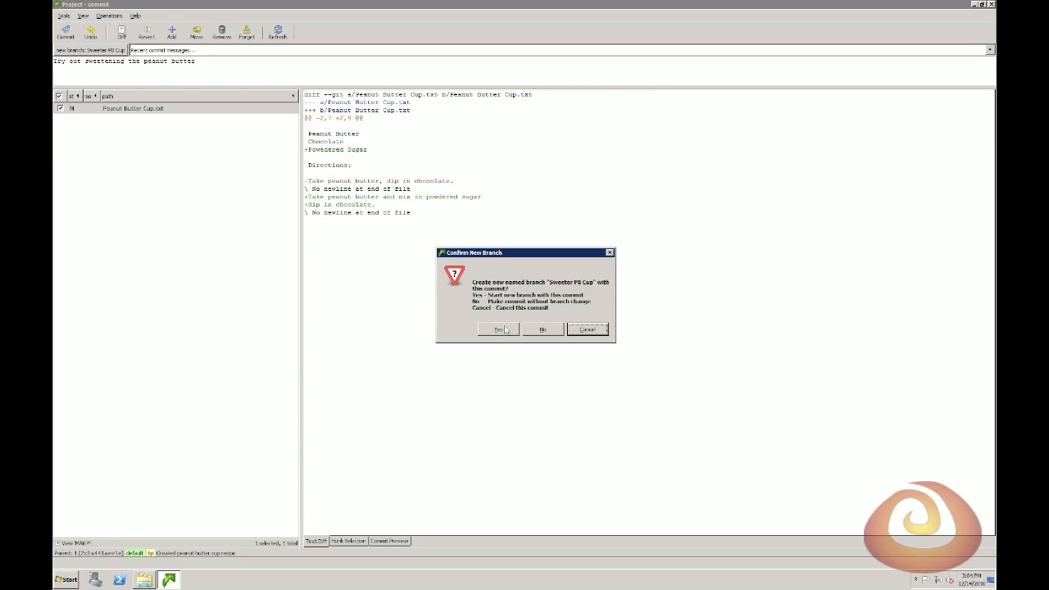
pyautogui.click(495, 328)
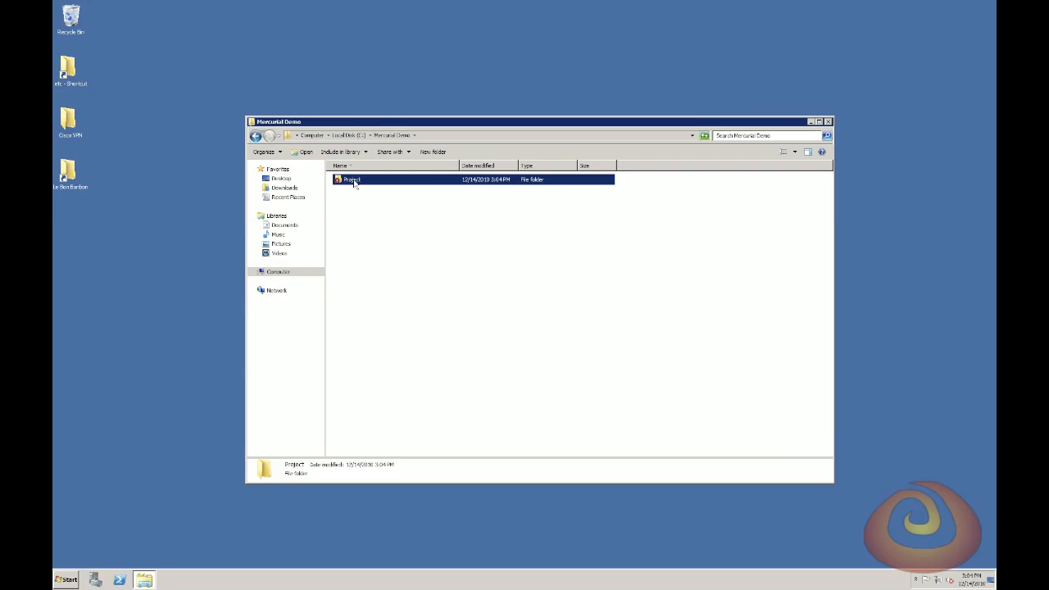
pyautogui.rightClick(352, 179)
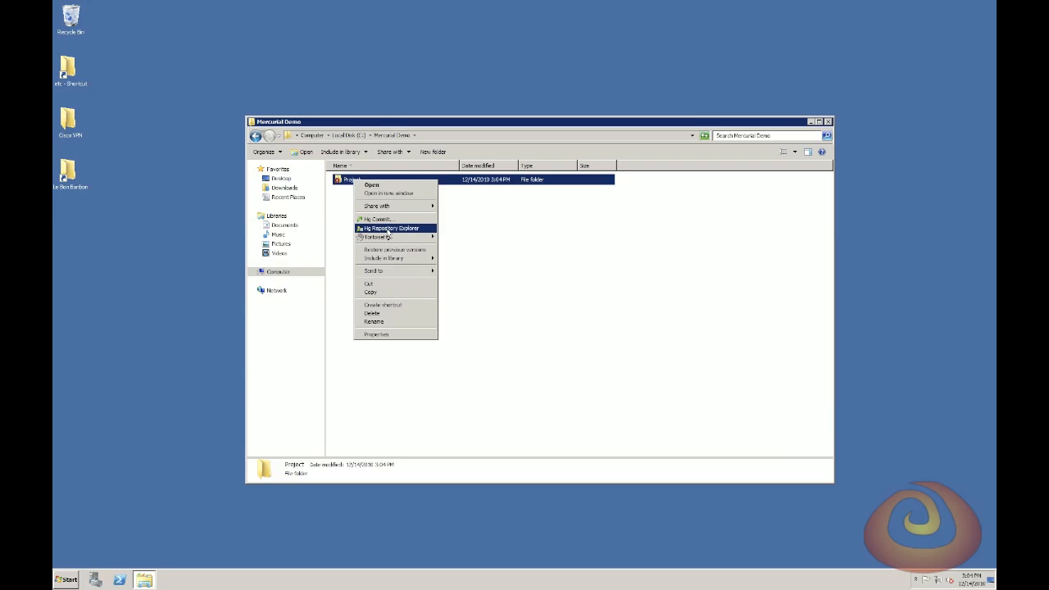
pyautogui.click(390, 228)
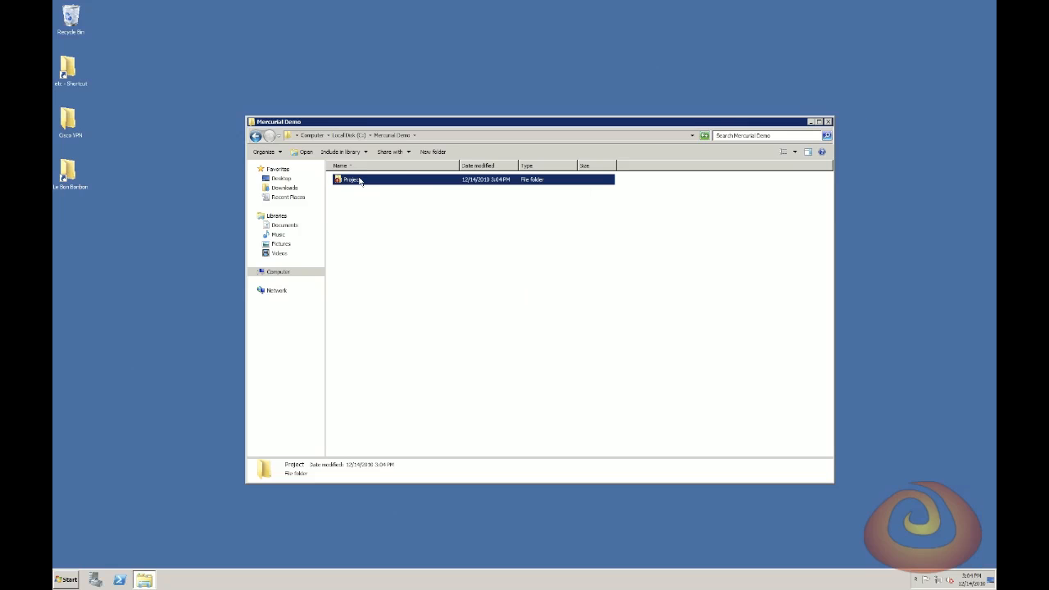
# Update Project's working copy to the default revision and check Peanut Butter Cup.txt shows the unsweetened recipe.
pyautogui.rightClick(359, 178)
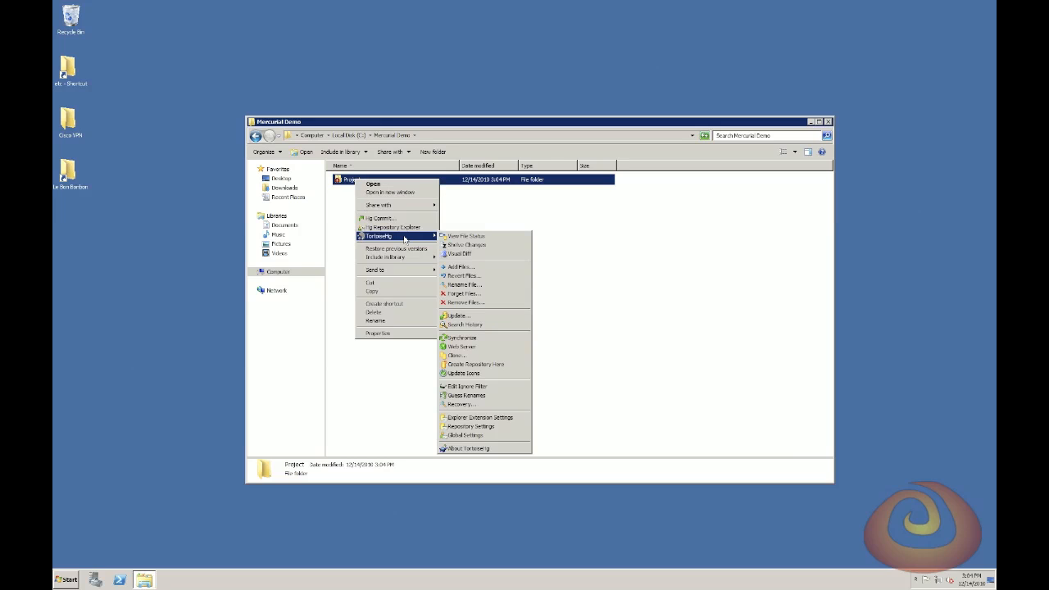
pyautogui.moveTo(476, 316)
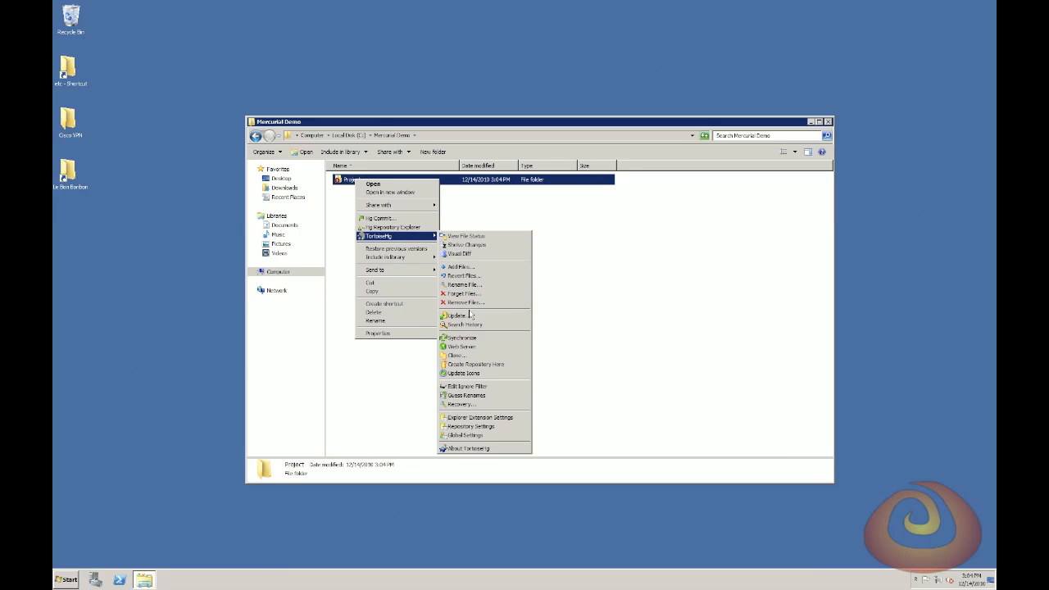
pyautogui.click(456, 315)
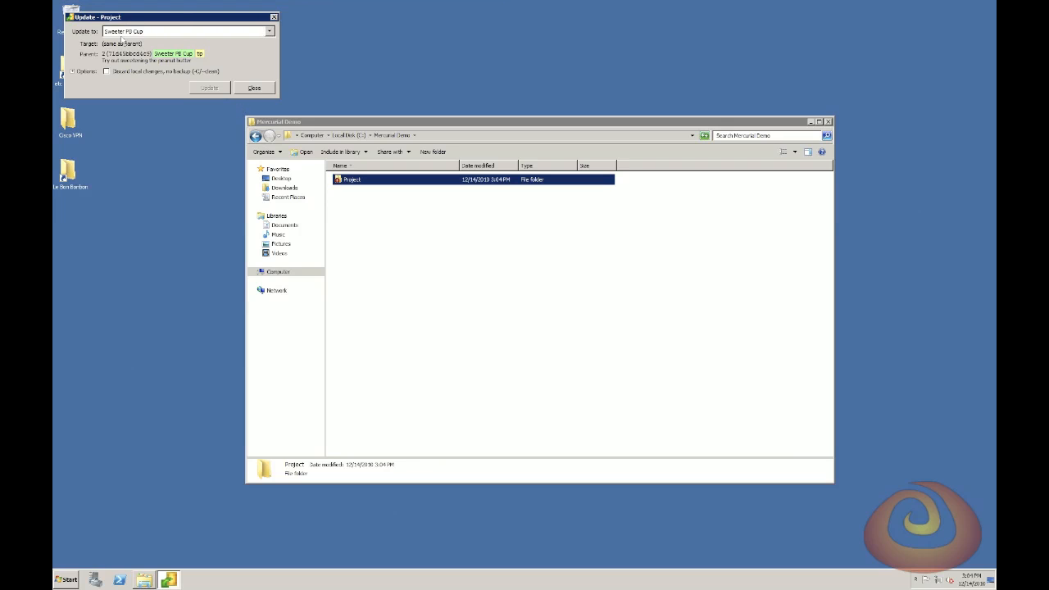
pyautogui.click(272, 30)
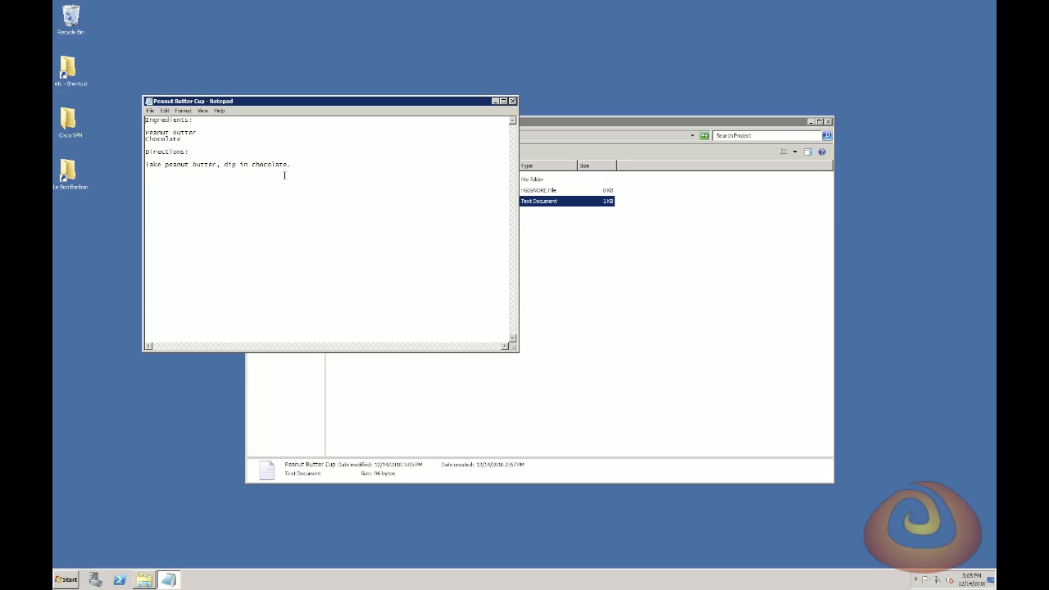
pyautogui.press('ctrl+a')
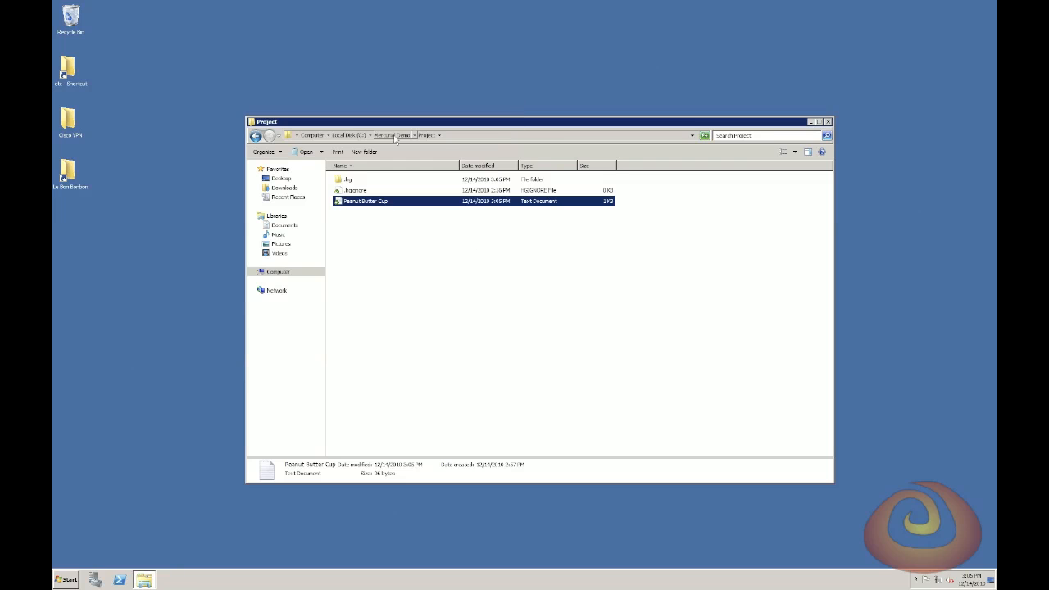
# From the Repository Explorer, update the working copy to the Sweeter PB Cup revision and verify powdered sugar is back in the recipe.
pyautogui.rightClick(347, 179)
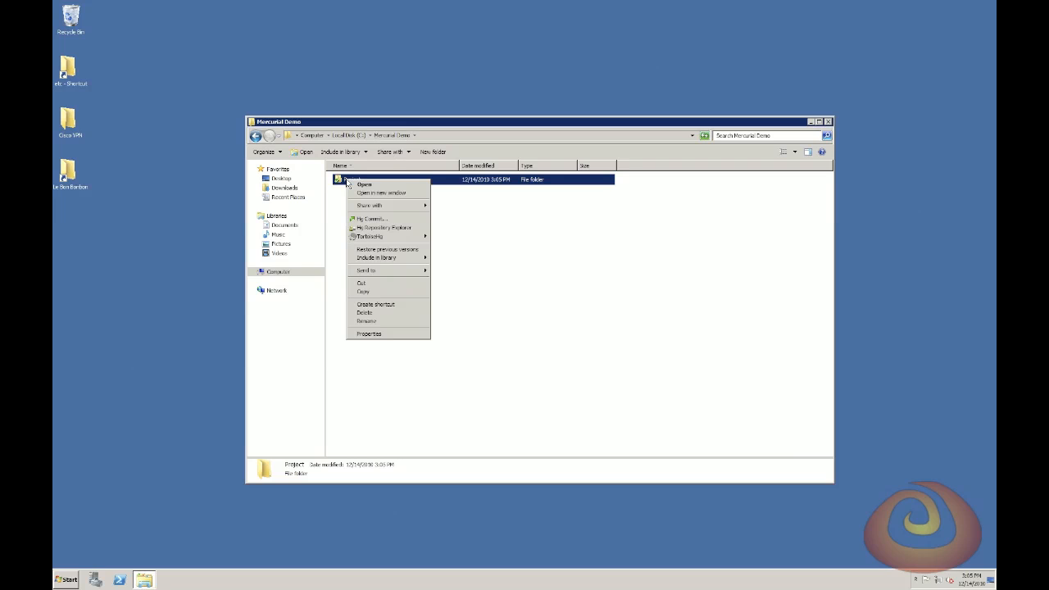
pyautogui.click(367, 226)
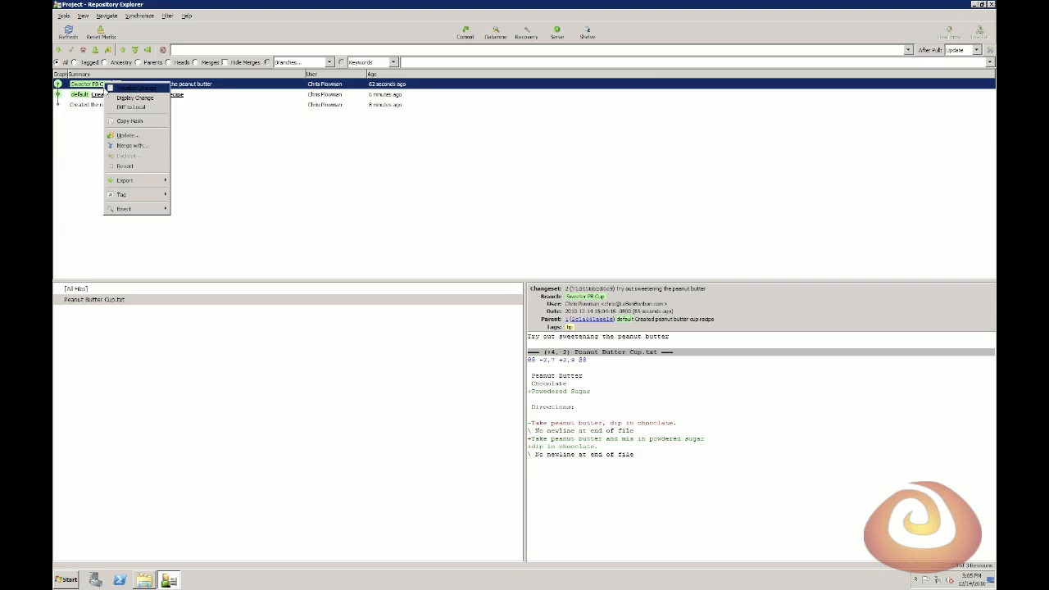
pyautogui.click(125, 135)
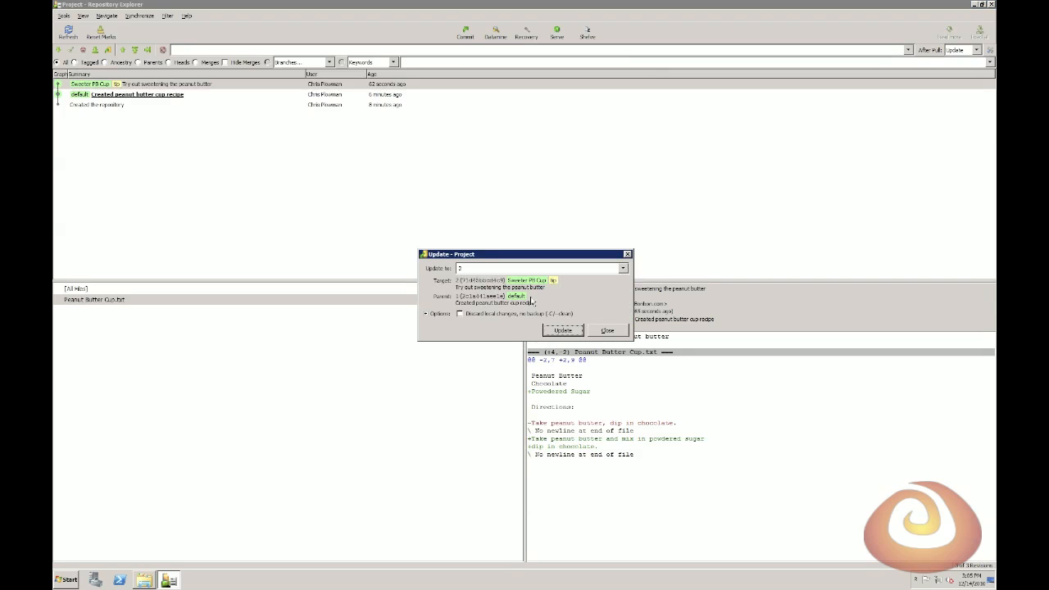
pyautogui.click(606, 331)
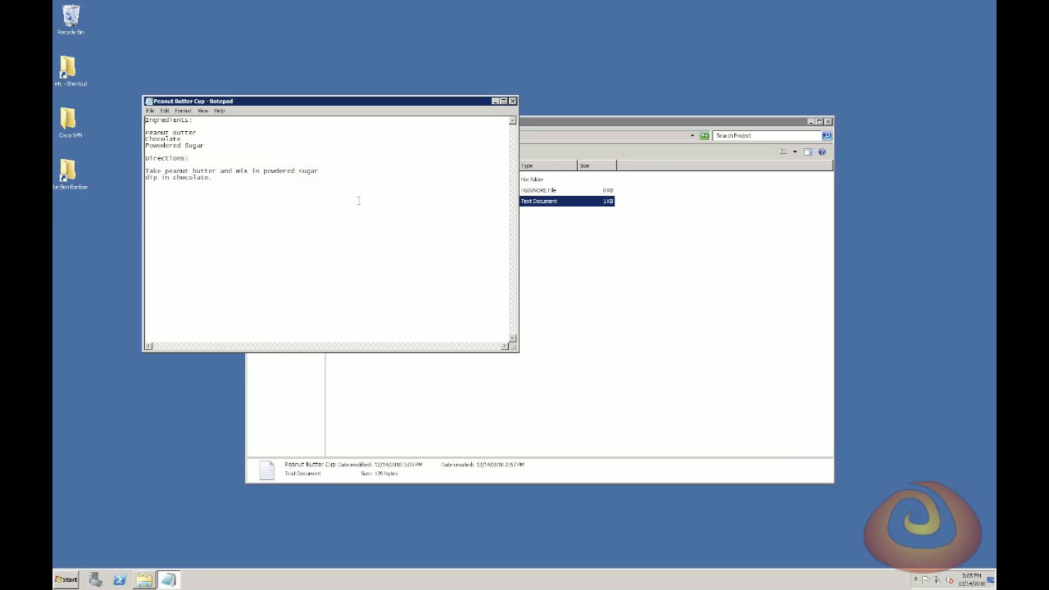
pyautogui.moveTo(159, 145); pyautogui.dragTo(209, 177)
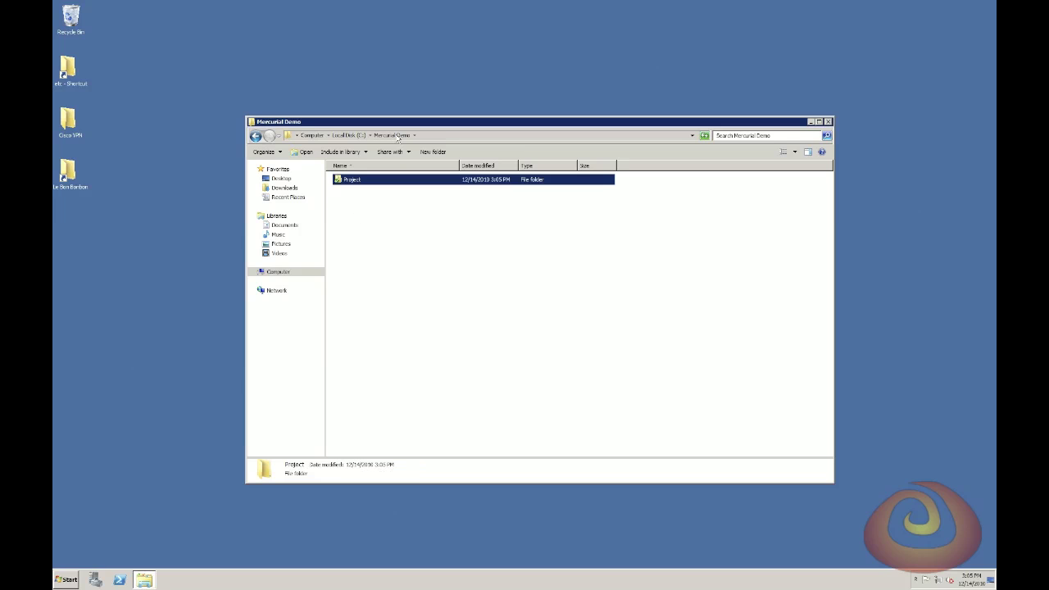
# From the Repository Explorer, update the working copy to the 'Created the repository' revision, leaving only .hg and .hgignore.
pyautogui.rightClick(351, 178)
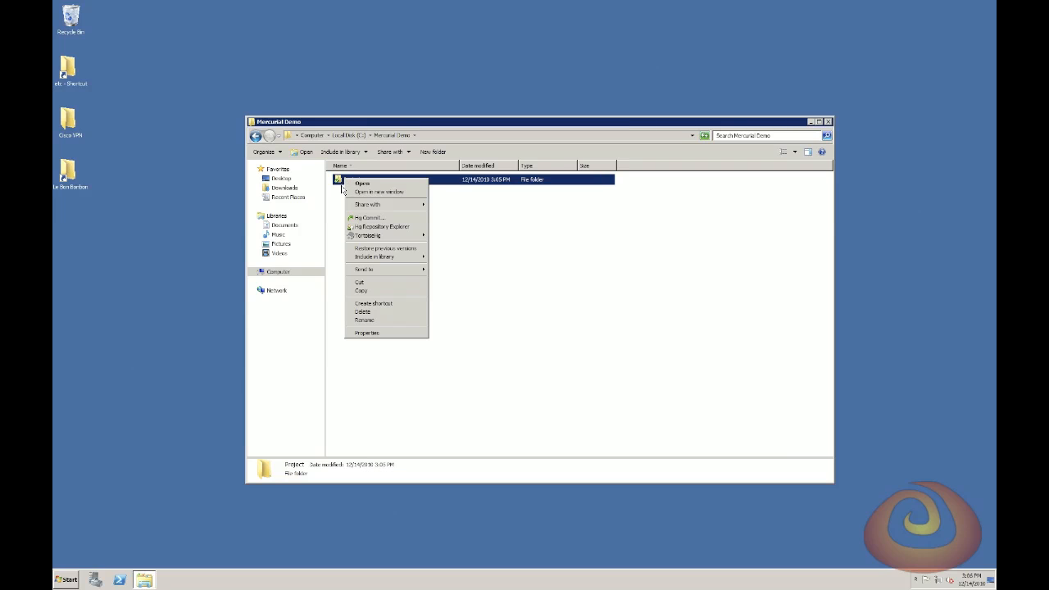
pyautogui.moveTo(381, 226)
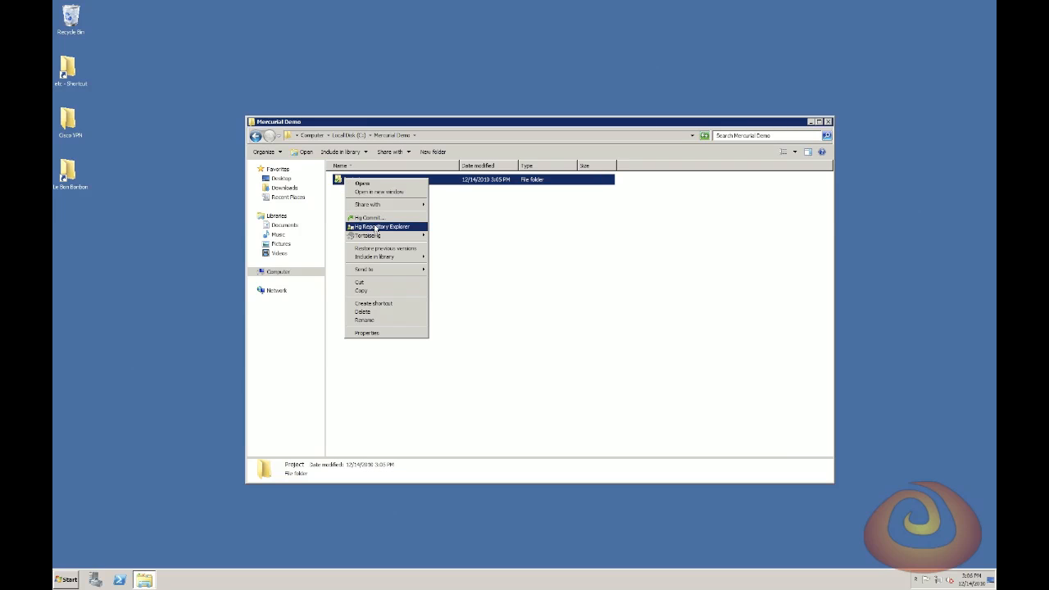
pyautogui.click(386, 226)
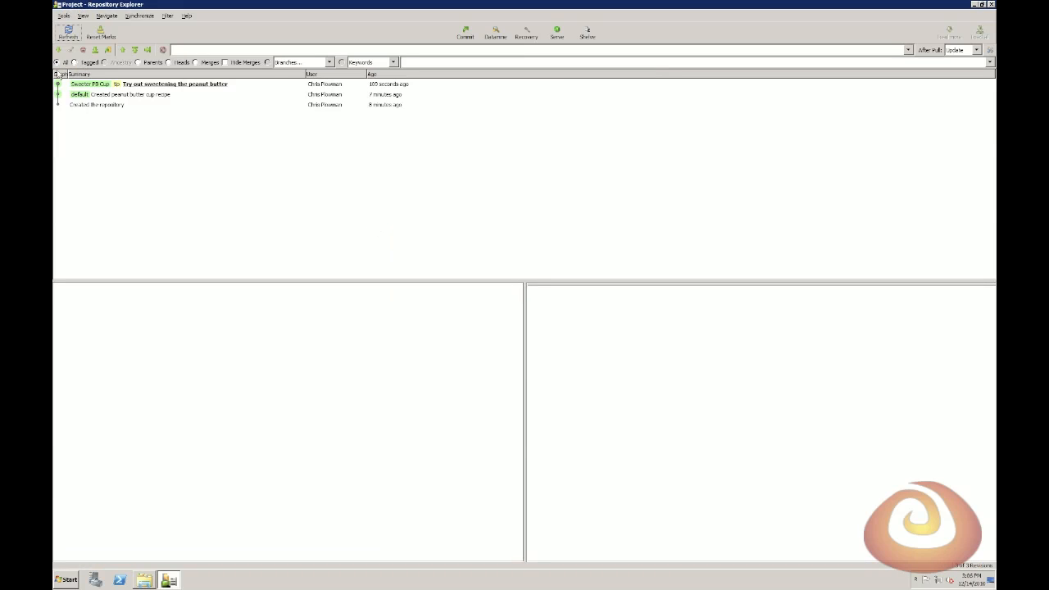
pyautogui.rightClick(95, 105)
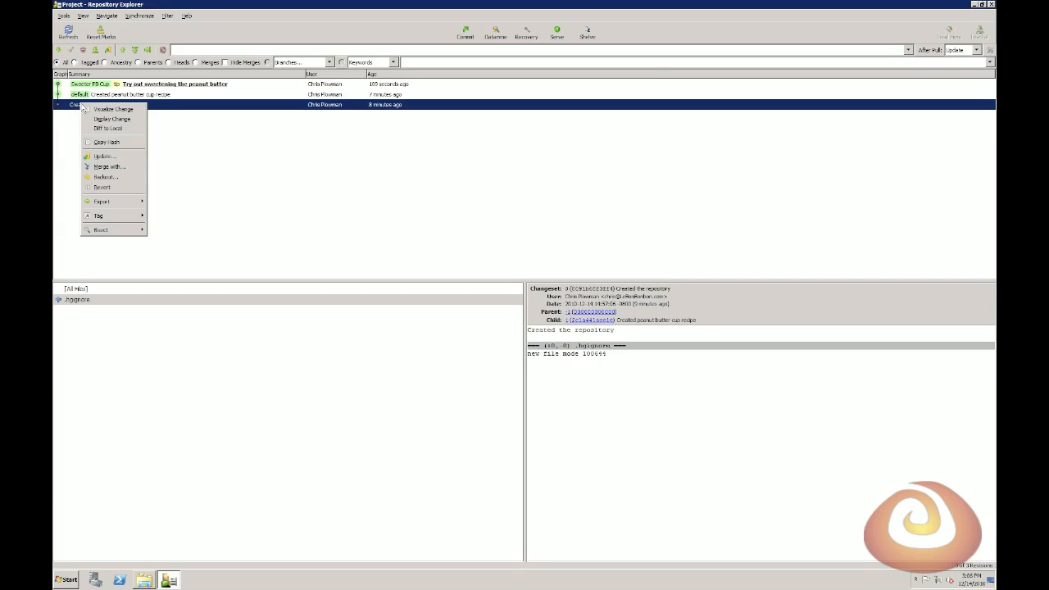
pyautogui.moveTo(113, 108)
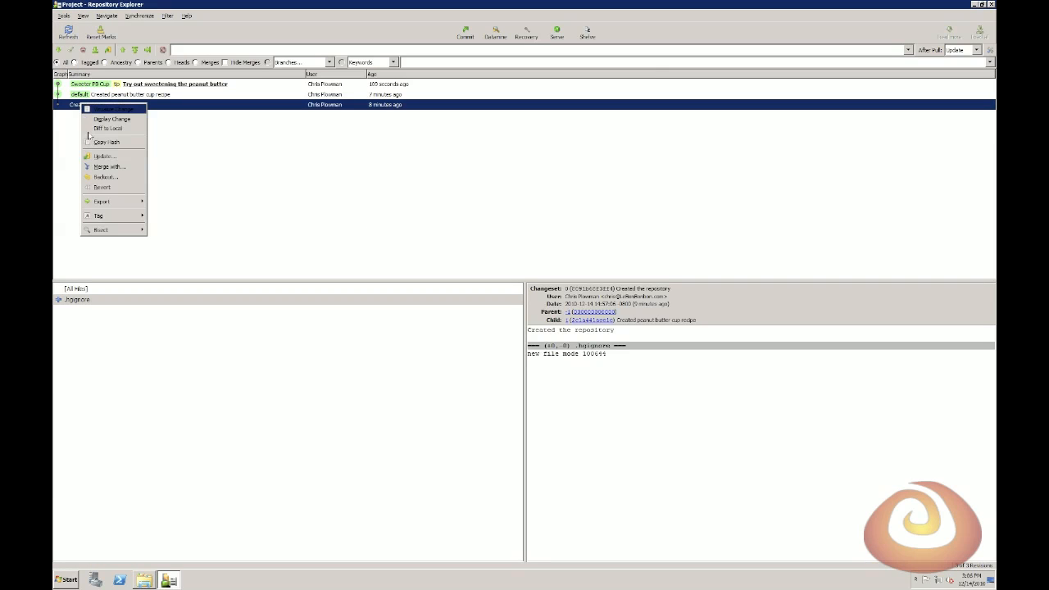
pyautogui.click(105, 156)
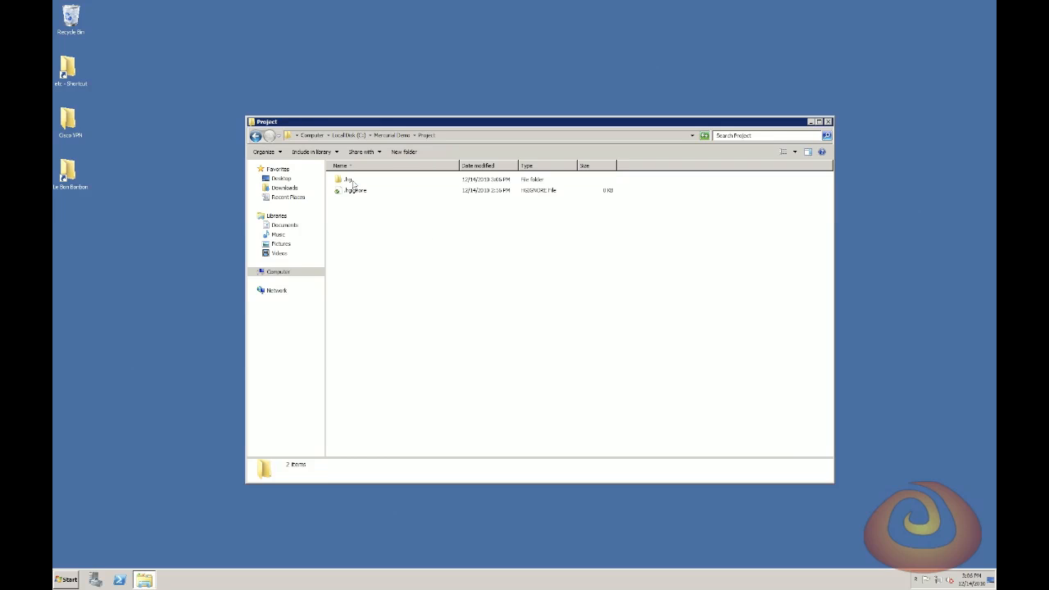
# Create 'Chocolate Strawberry' text file in Project with ingredients chocolate and strawberry and dipping directions, then save it.
pyautogui.rightClick(352, 233)
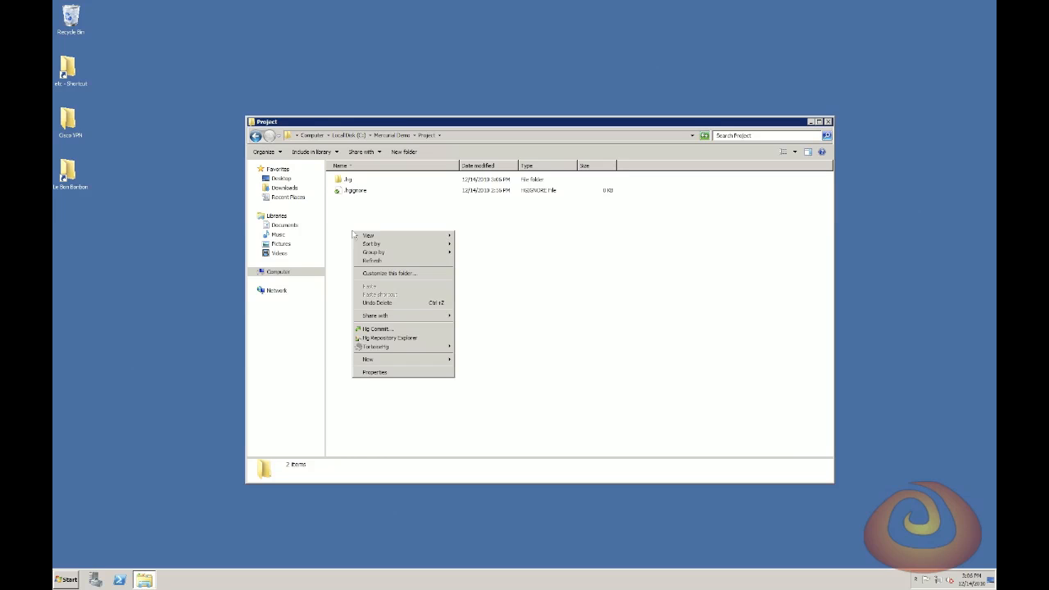
pyautogui.click(367, 359)
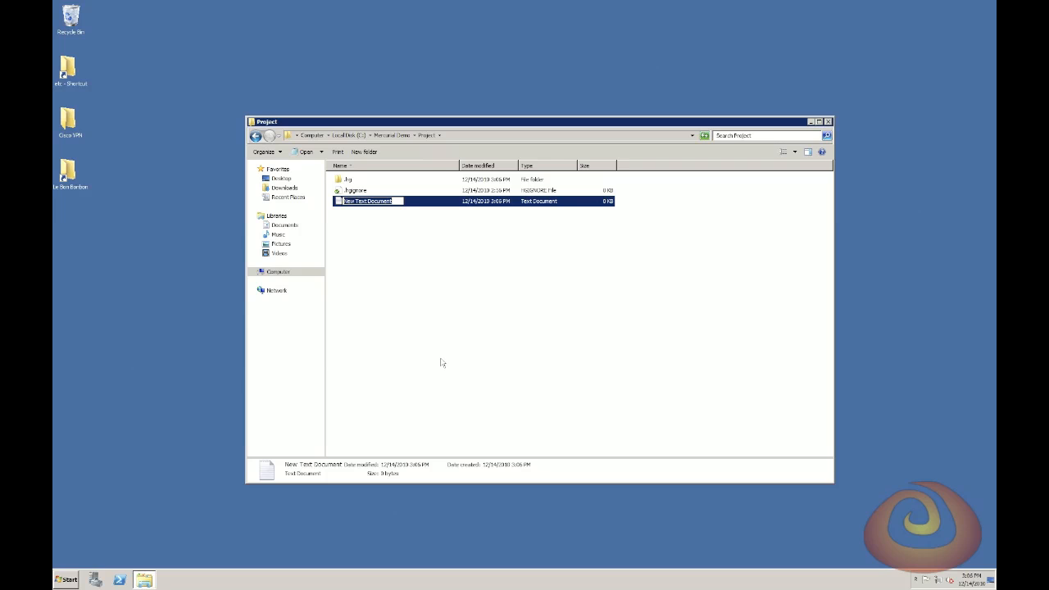
pyautogui.write('Chocolate Strawberry')
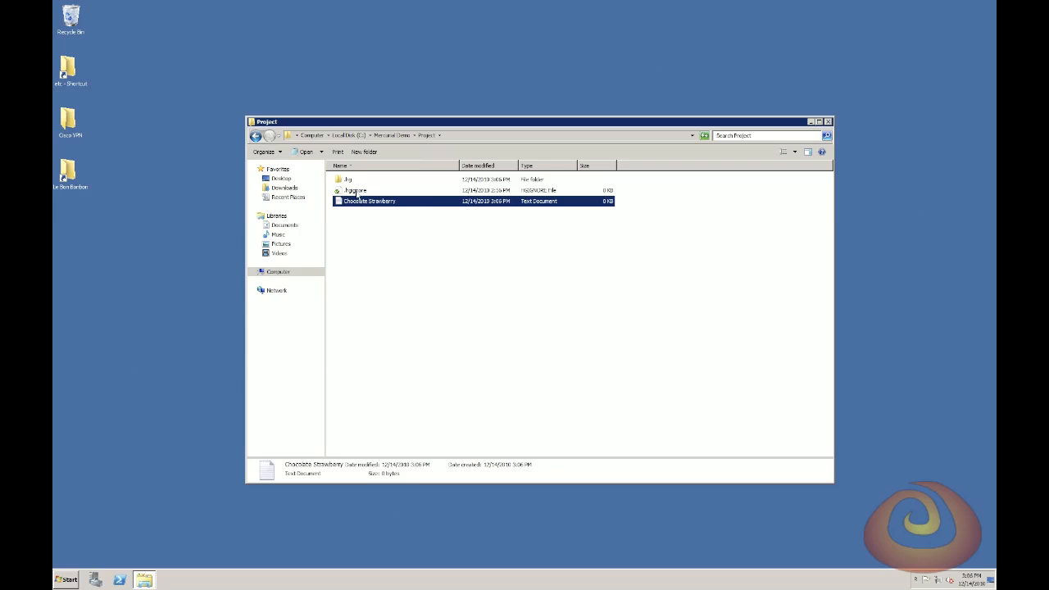
pyautogui.doubleClick(367, 199)
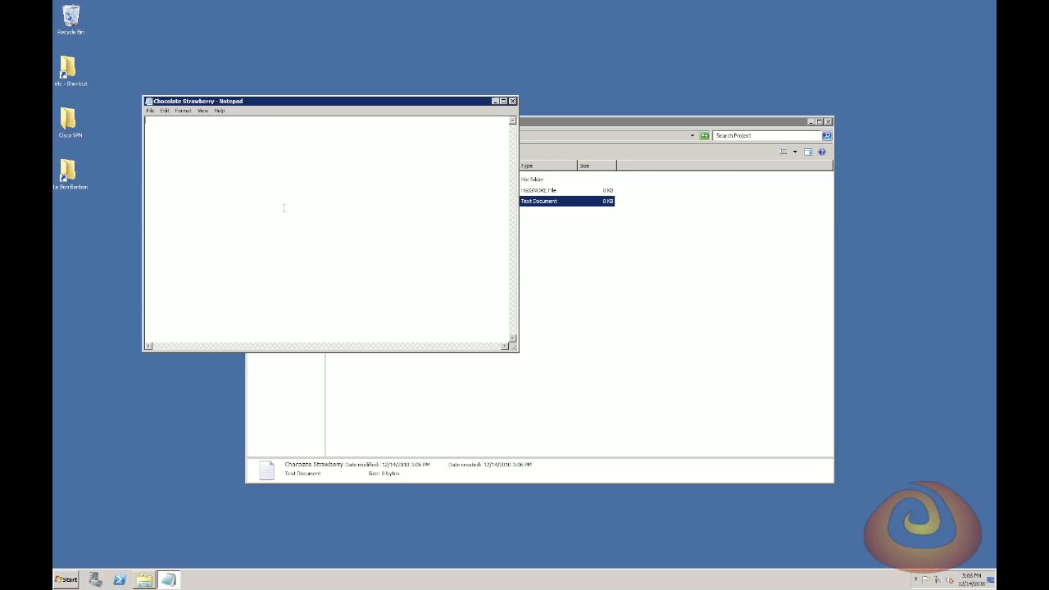
pyautogui.write('Ingredients:')
pyautogui.write('Dip strawberry in chocolate.')
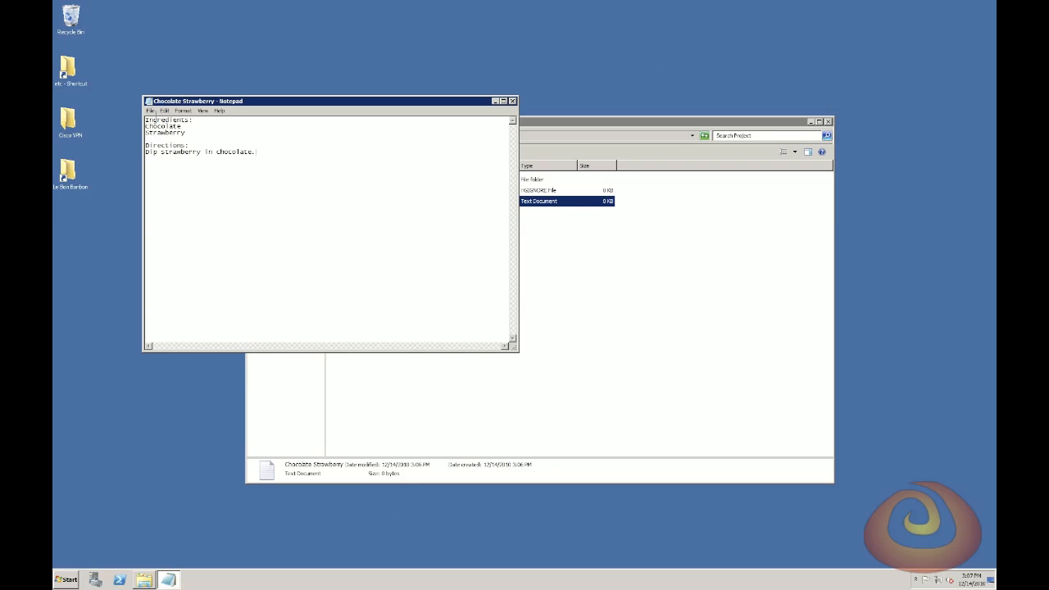
pyautogui.click(151, 112)
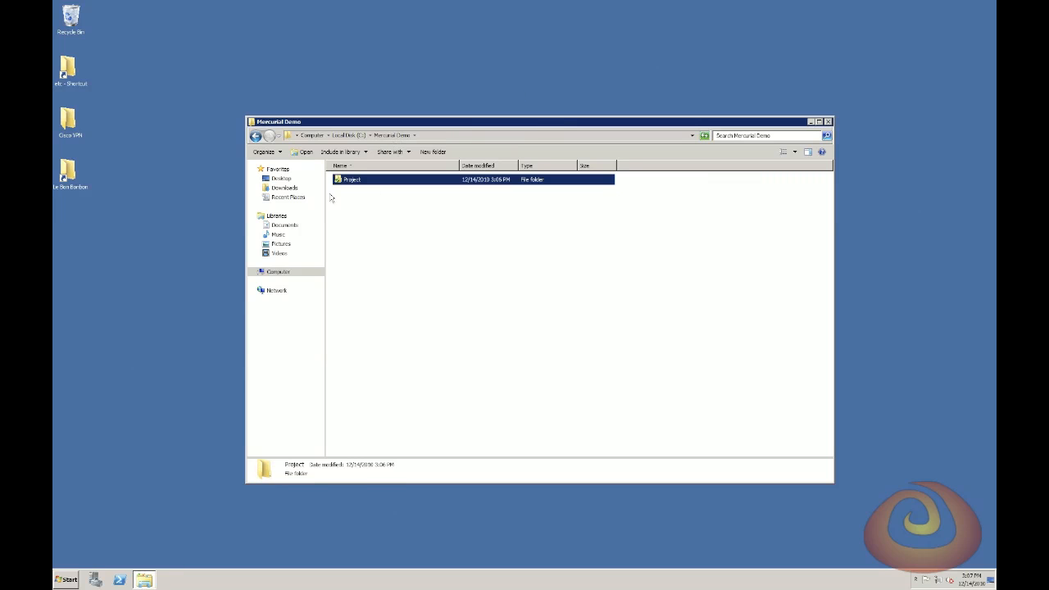
# Commit the new file as 'Created a chocolate covered strawberries recipe' on default and view it in the repository history.
pyautogui.rightClick(351, 178)
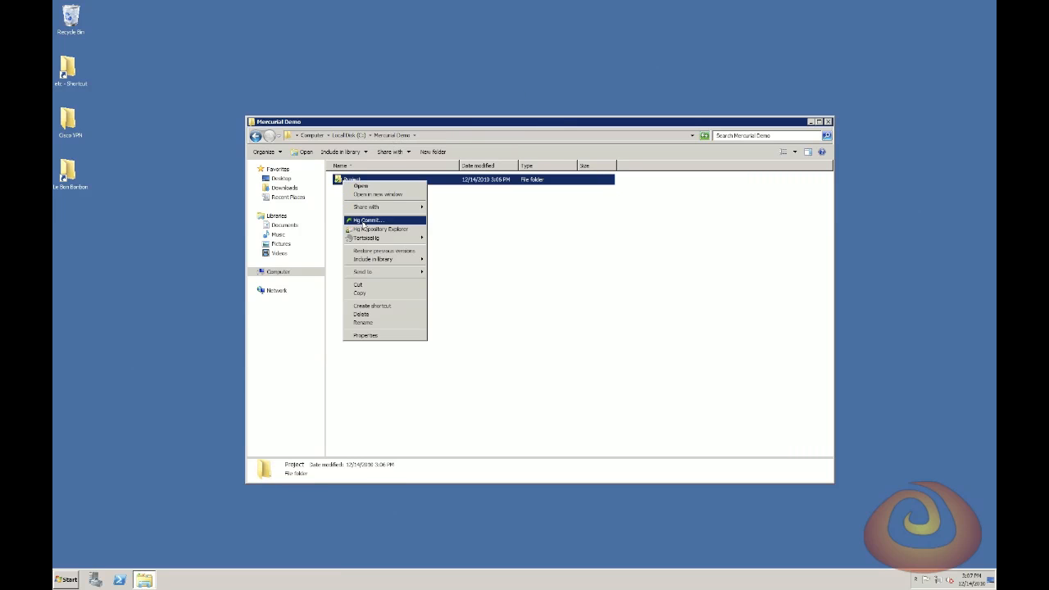
pyautogui.click(362, 220)
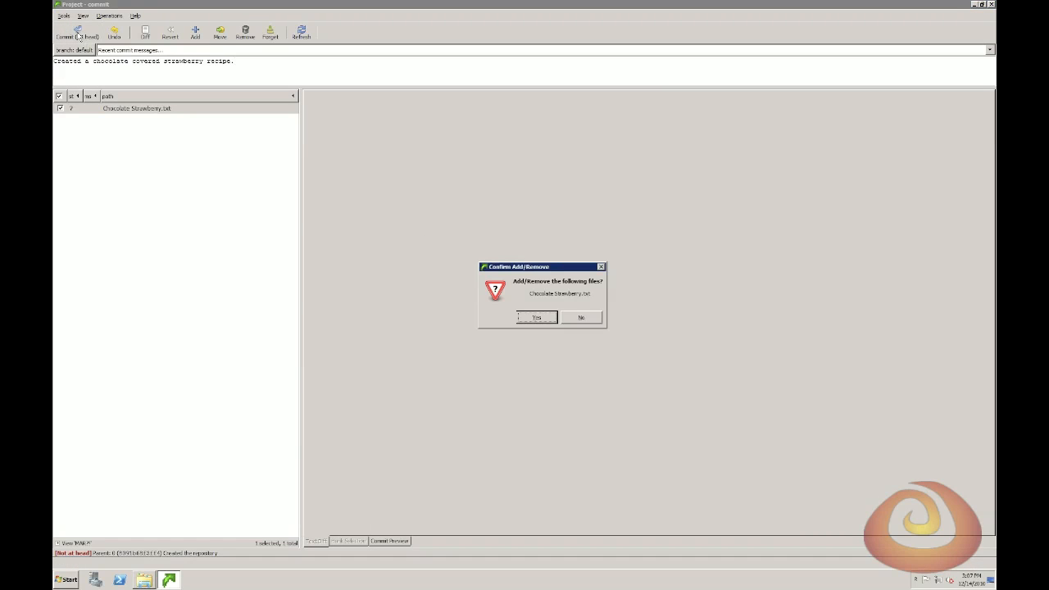
pyautogui.click(537, 318)
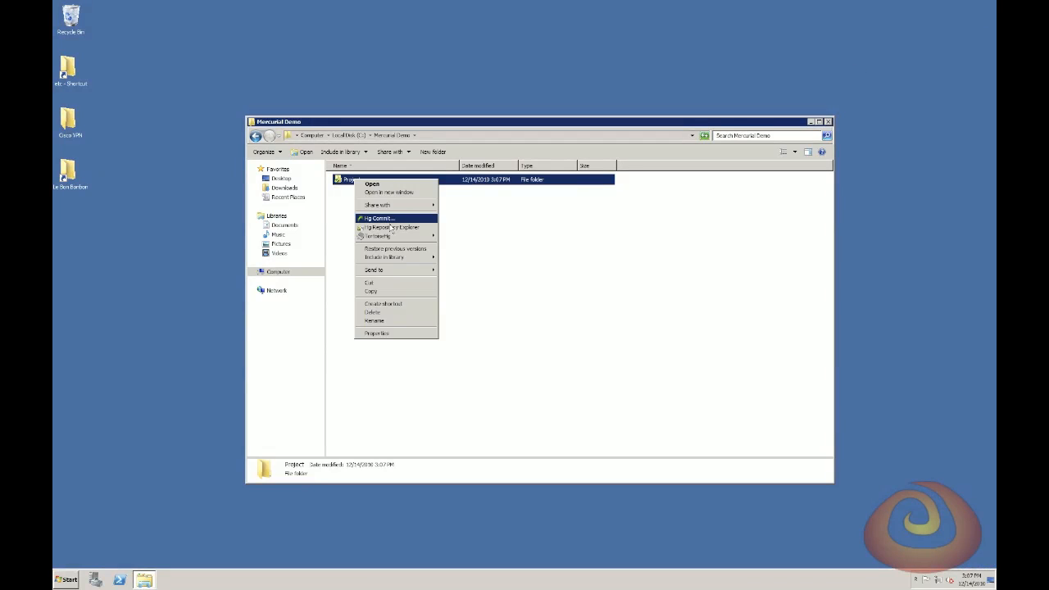
pyautogui.click(380, 228)
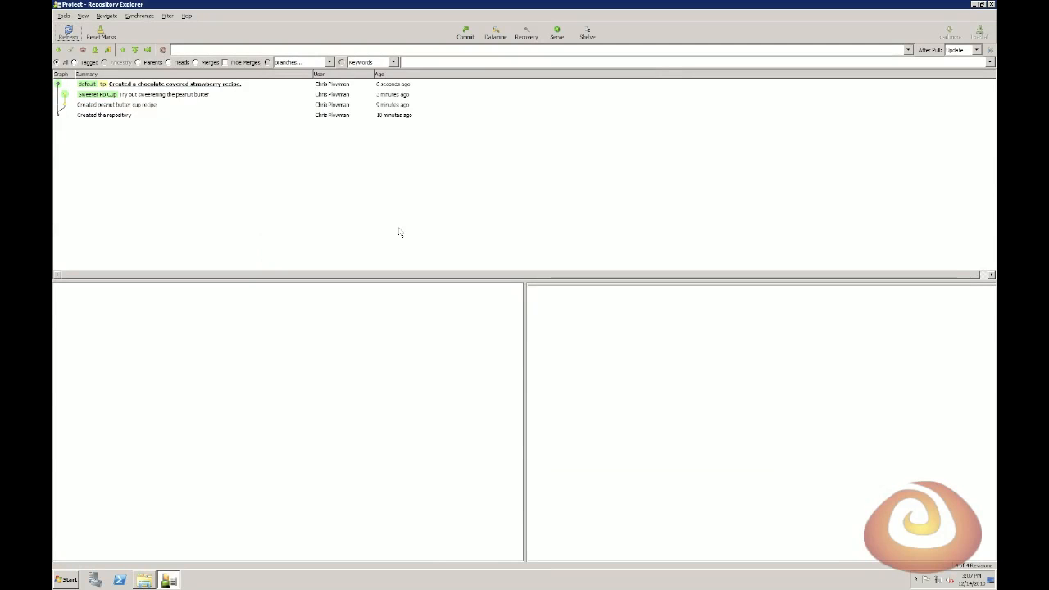